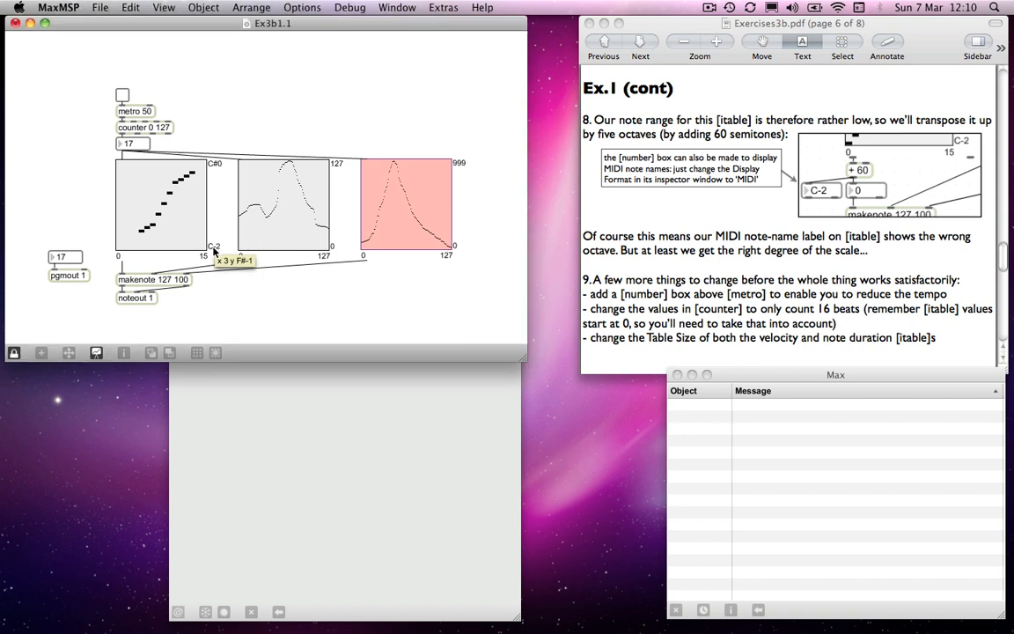
{"action": "mouse_move", "coordinate": [218, 167]}
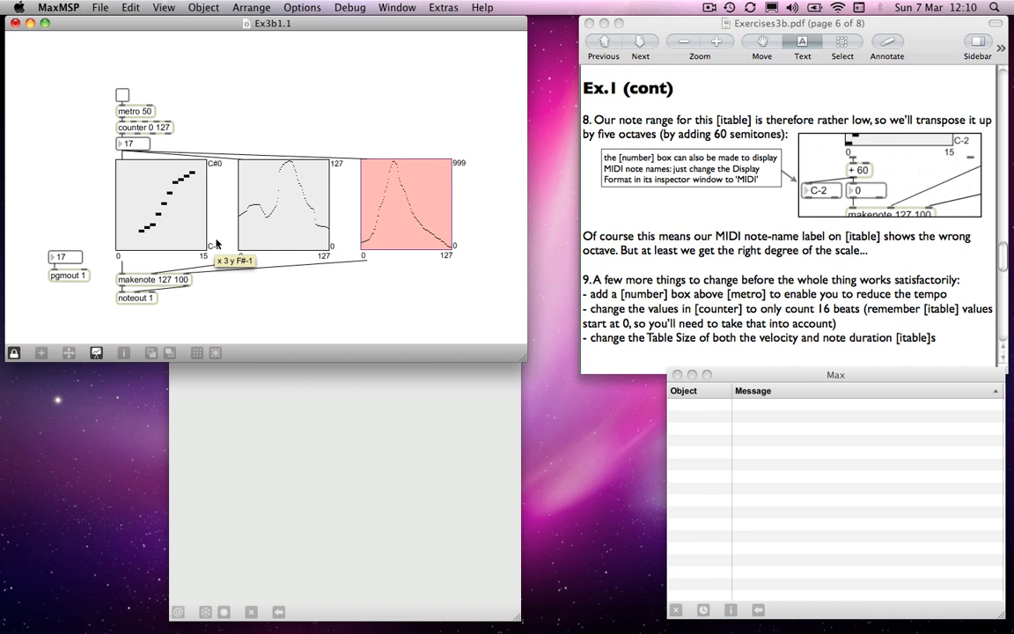
{"action": "mouse_move", "coordinate": [225, 166]}
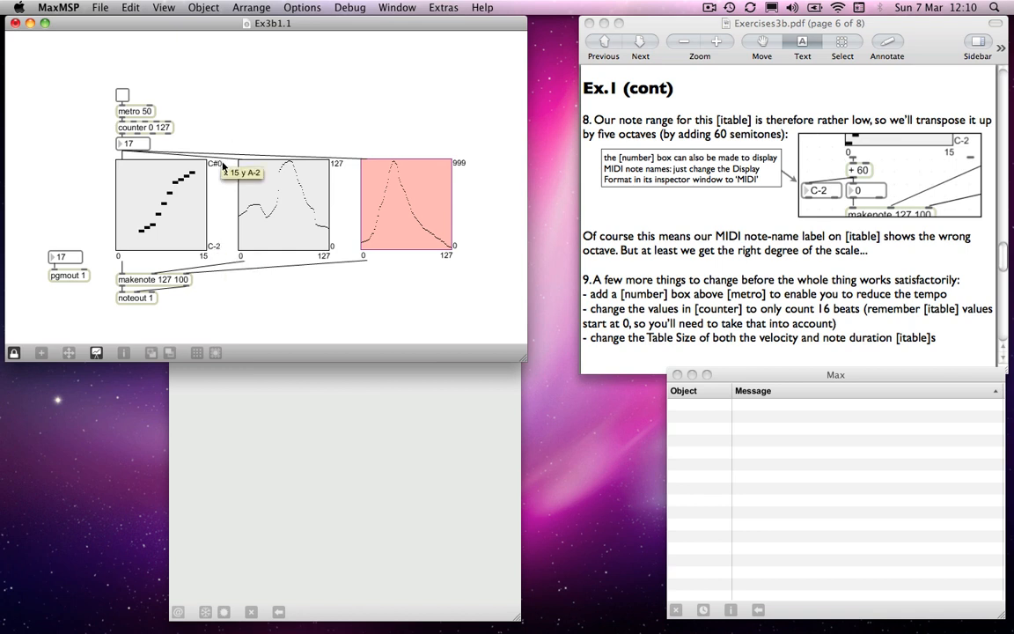
{"action": "mouse_move", "coordinate": [196, 246]}
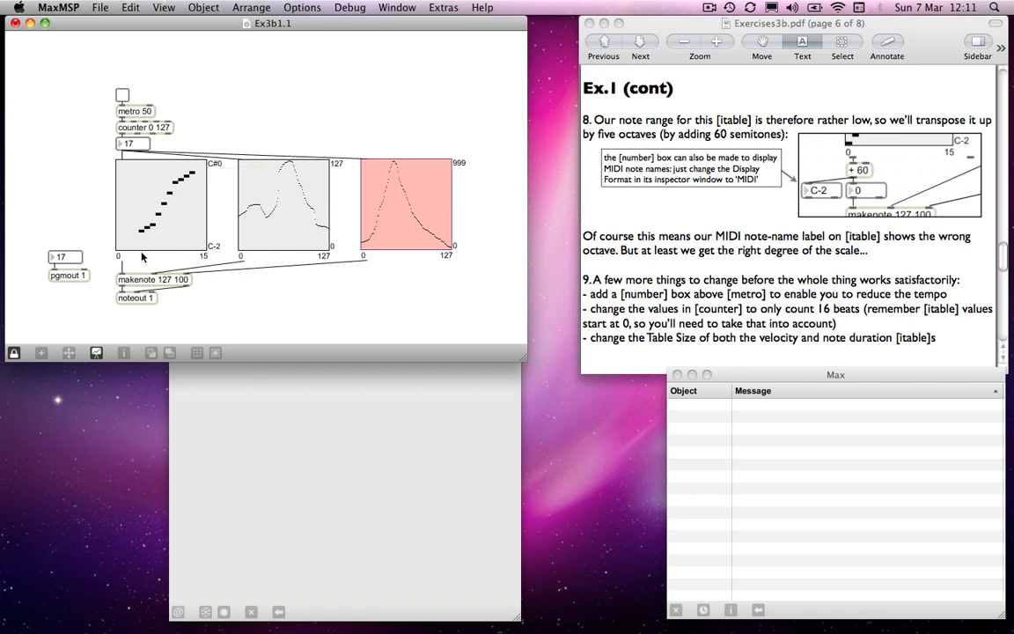
{"action": "mouse_move", "coordinate": [221, 172]}
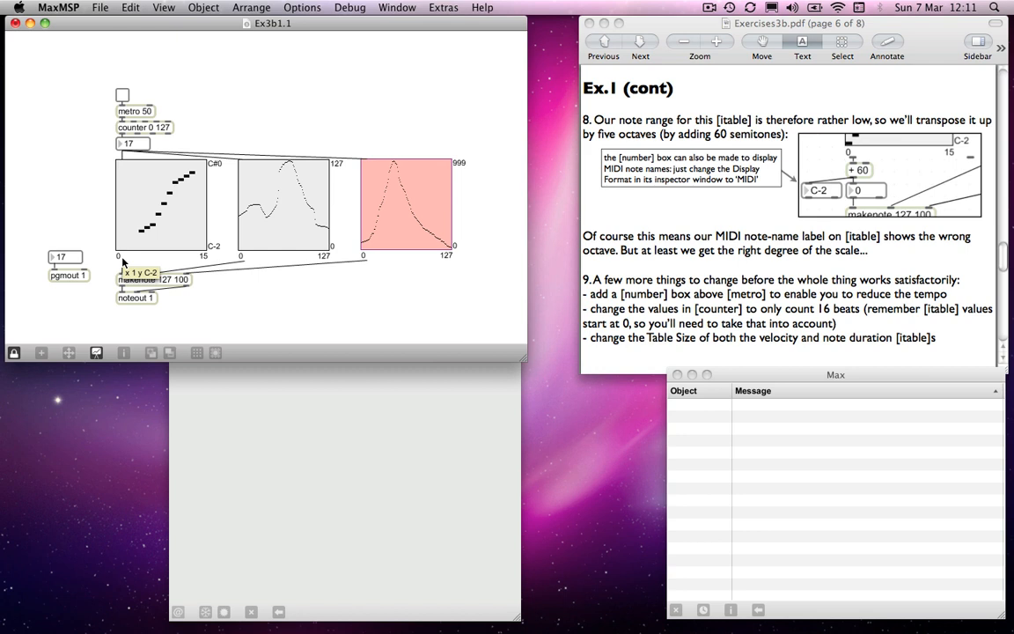
{"action": "mouse_move", "coordinate": [208, 236]}
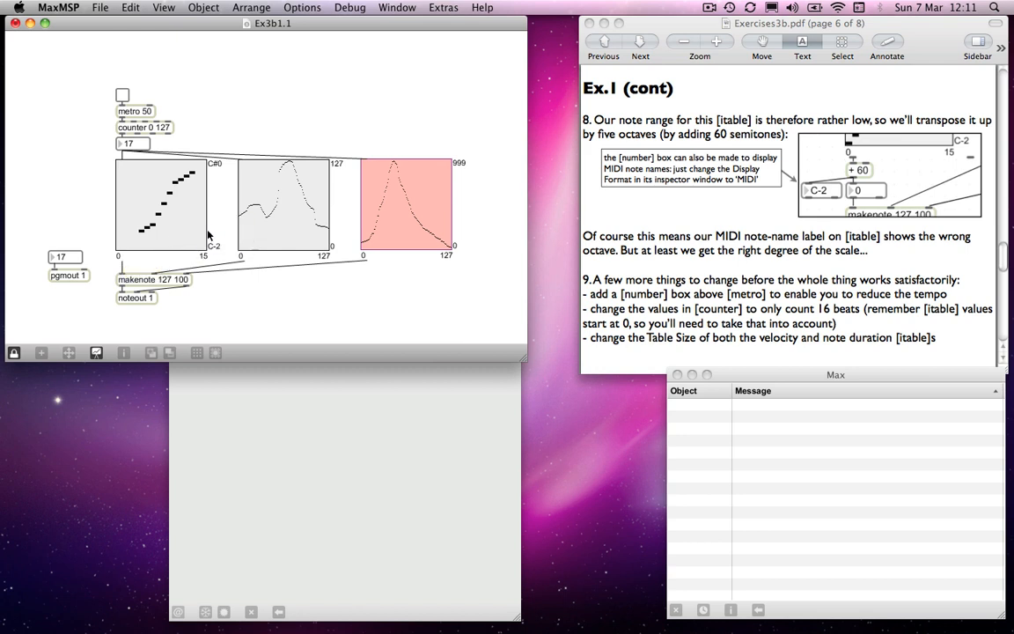
{"action": "mouse_move", "coordinate": [211, 250]}
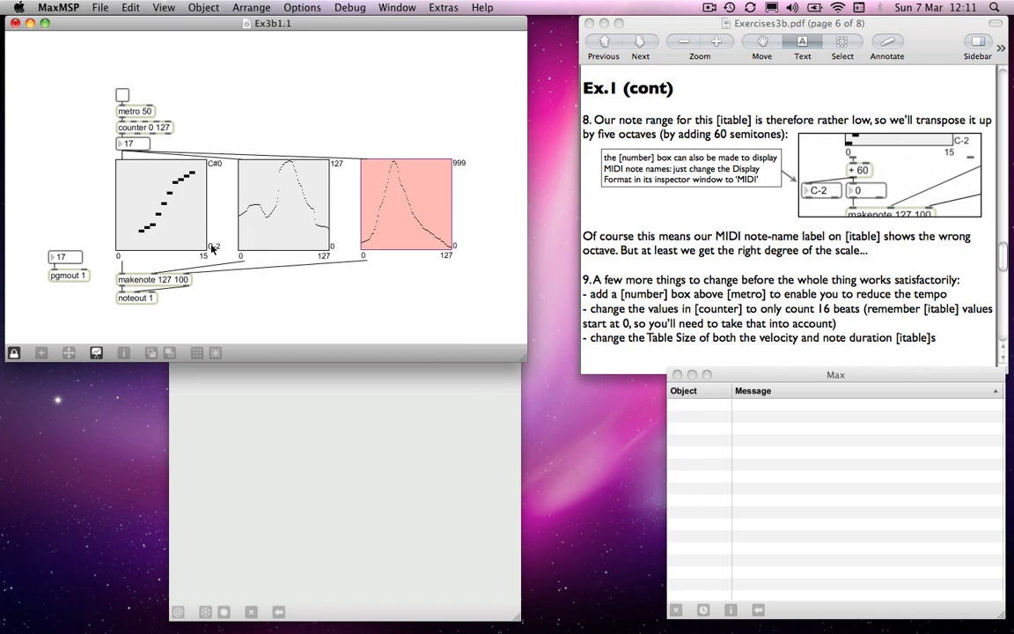
{"action": "mouse_move", "coordinate": [224, 171]}
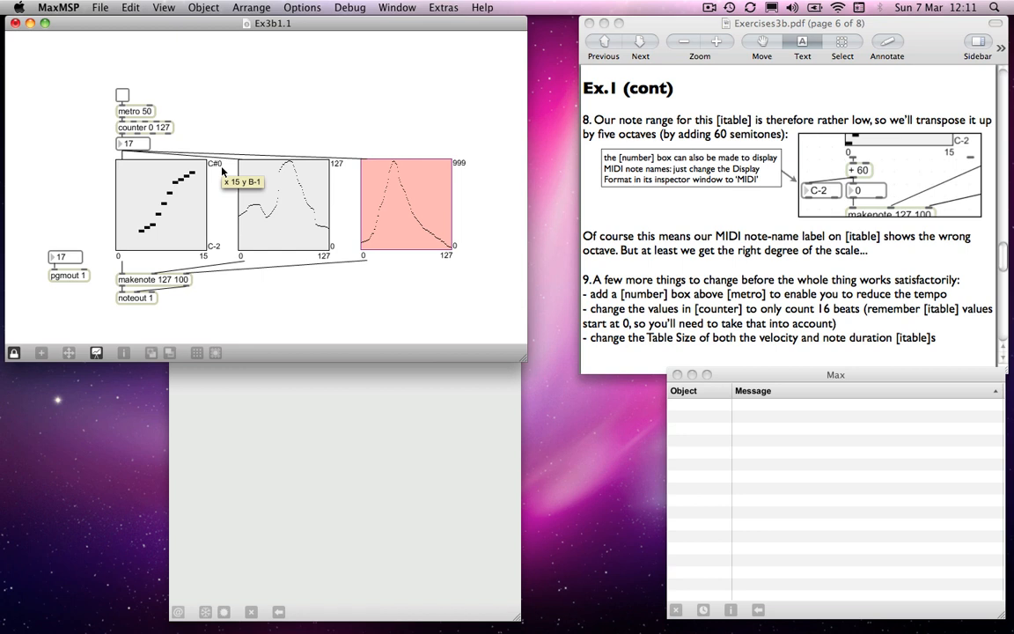
{"action": "mouse_move", "coordinate": [187, 287]}
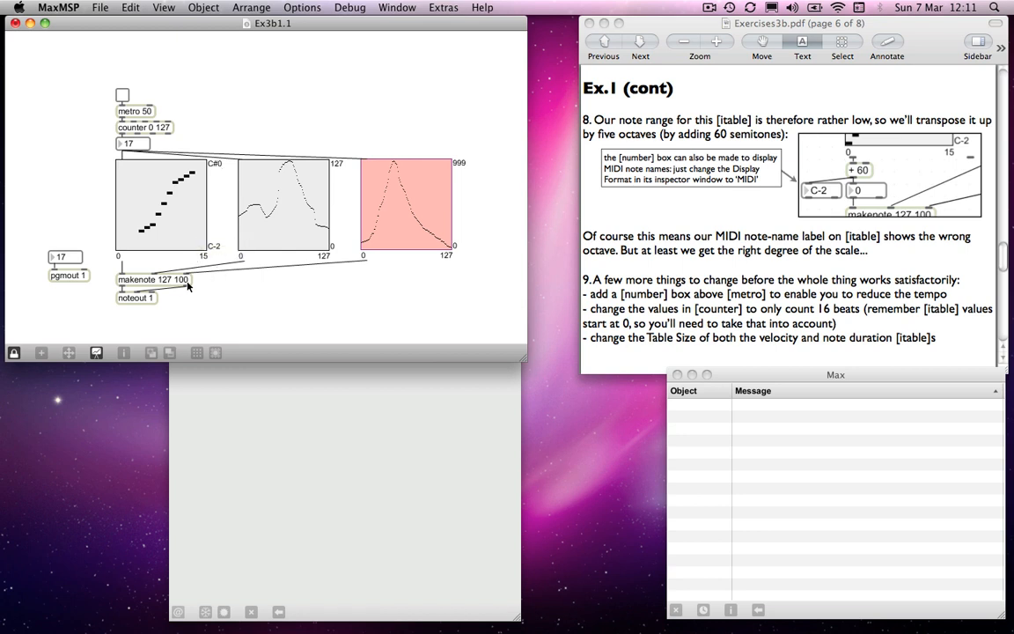
{"action": "mouse_move", "coordinate": [726, 142]}
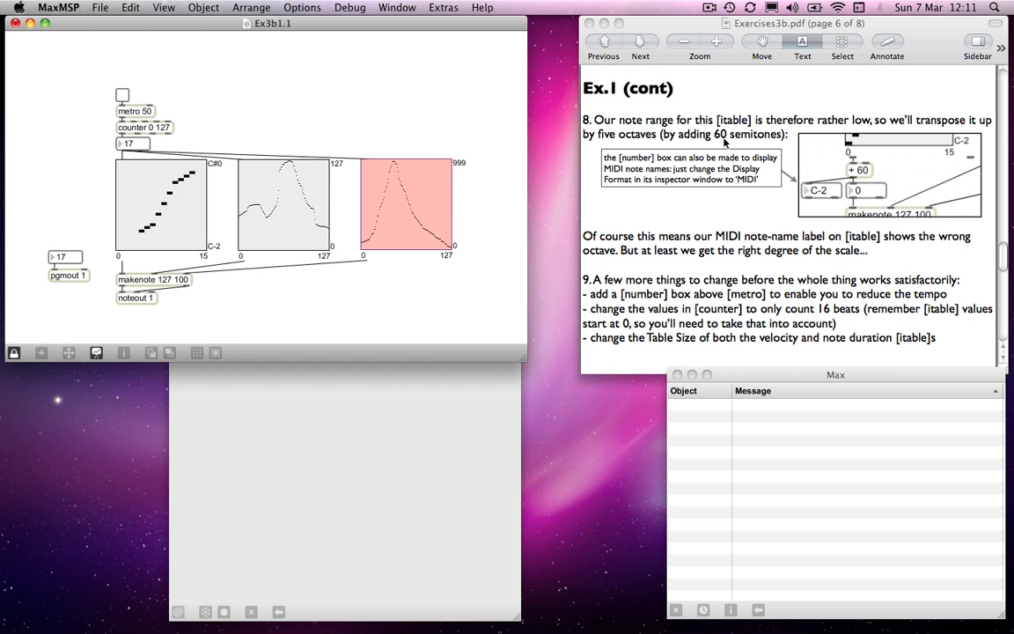
{"action": "mouse_move", "coordinate": [690, 155]}
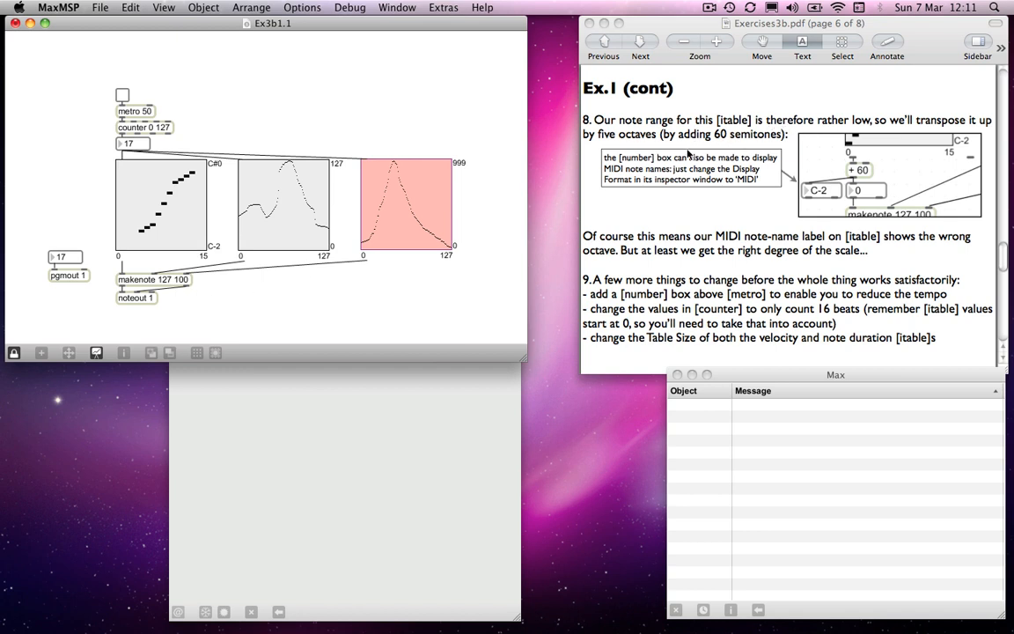
{"action": "mouse_move", "coordinate": [691, 153]}
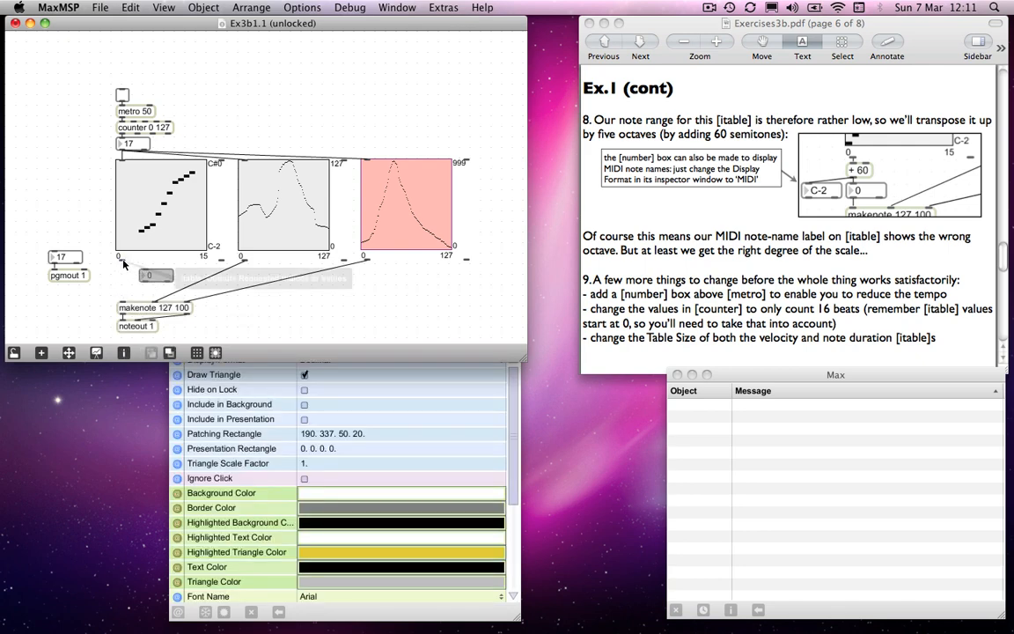
- Place a + 60 object with number boxes between the first itable and makenote
{"action": "left_click_drag", "start_coordinate": [155, 273], "coordinate": [152, 267]}
{"action": "type", "text": "+ 60"}
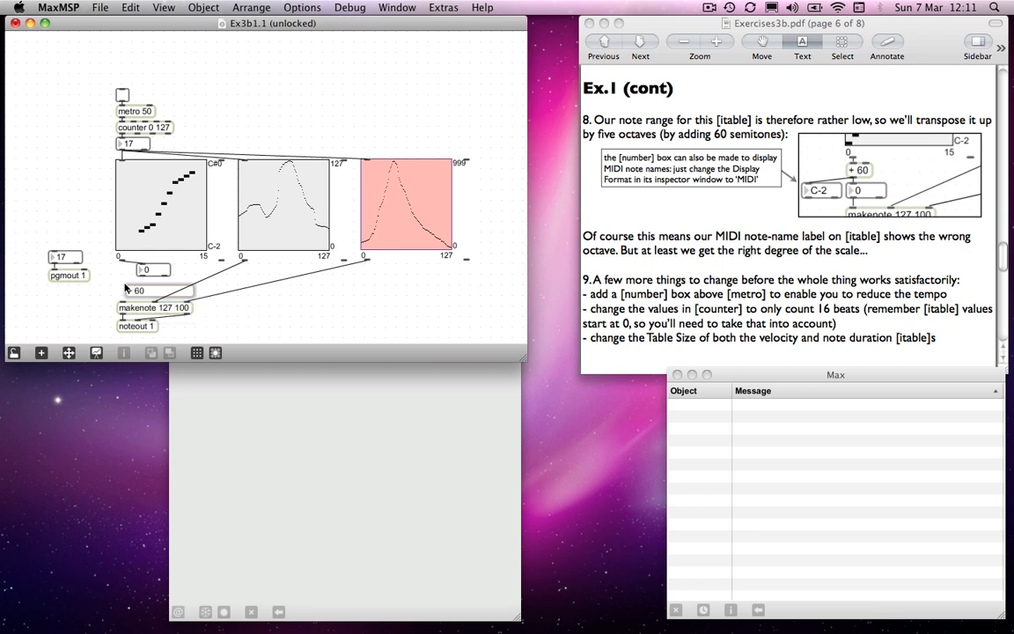
{"action": "mouse_move", "coordinate": [121, 261]}
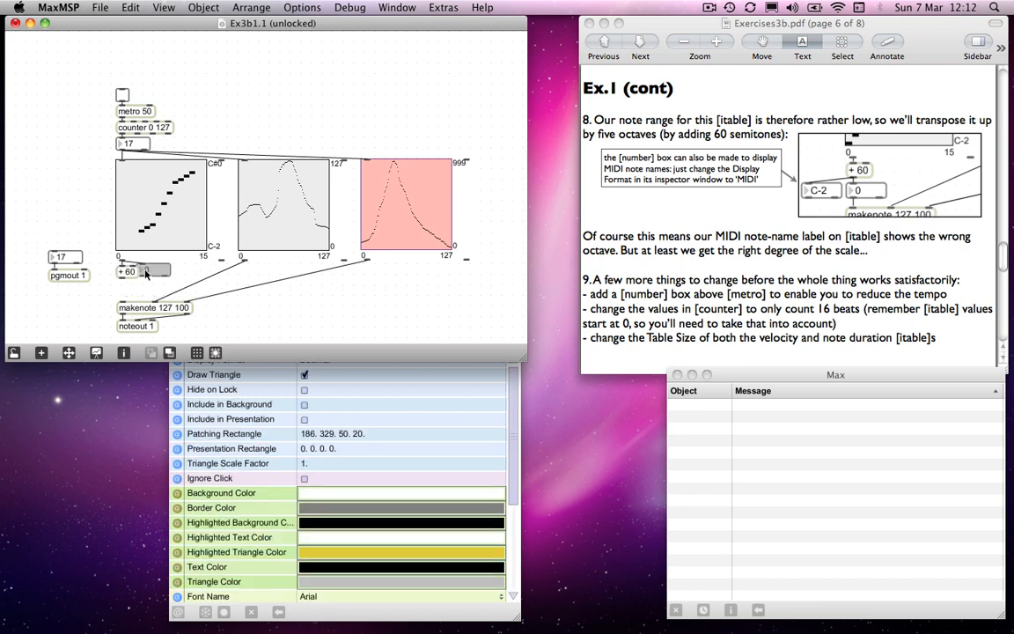
{"action": "left_click_drag", "start_coordinate": [158, 271], "coordinate": [148, 293]}
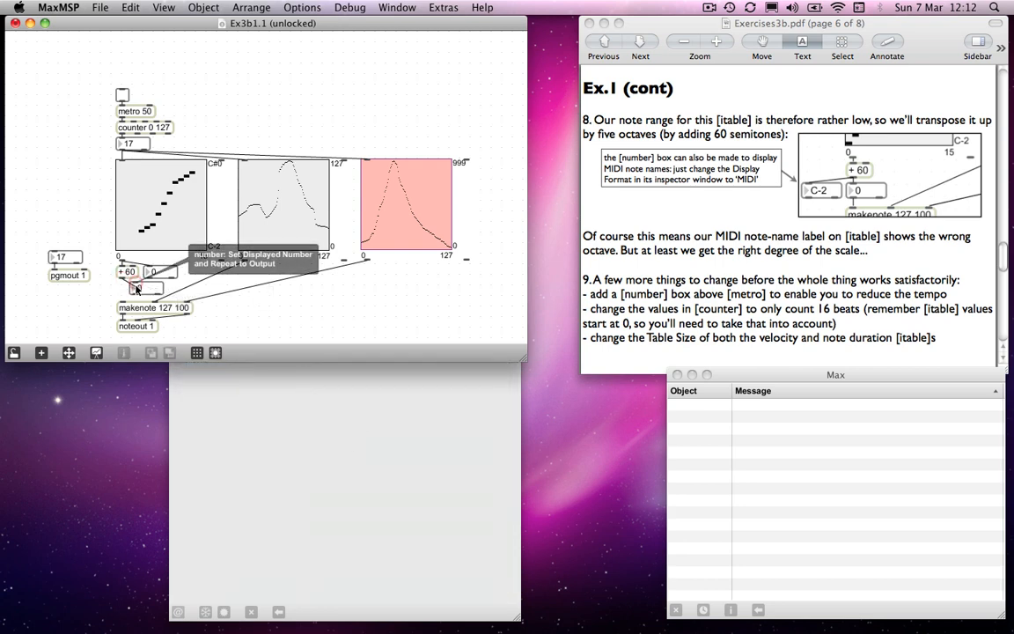
{"action": "mouse_move", "coordinate": [215, 303]}
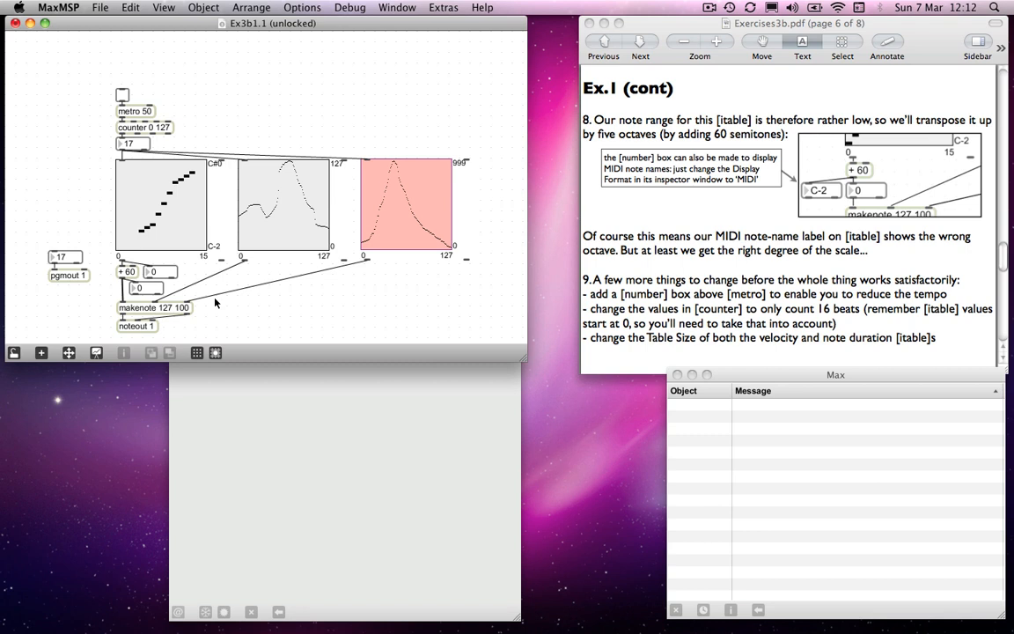
{"action": "mouse_move", "coordinate": [155, 109]}
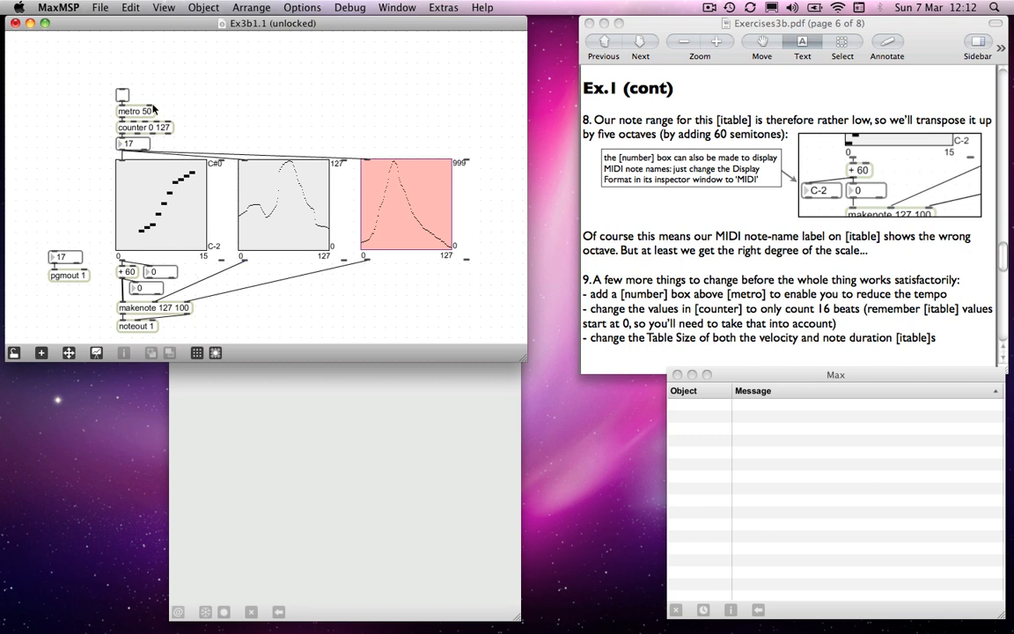
{"action": "mouse_move", "coordinate": [126, 98]}
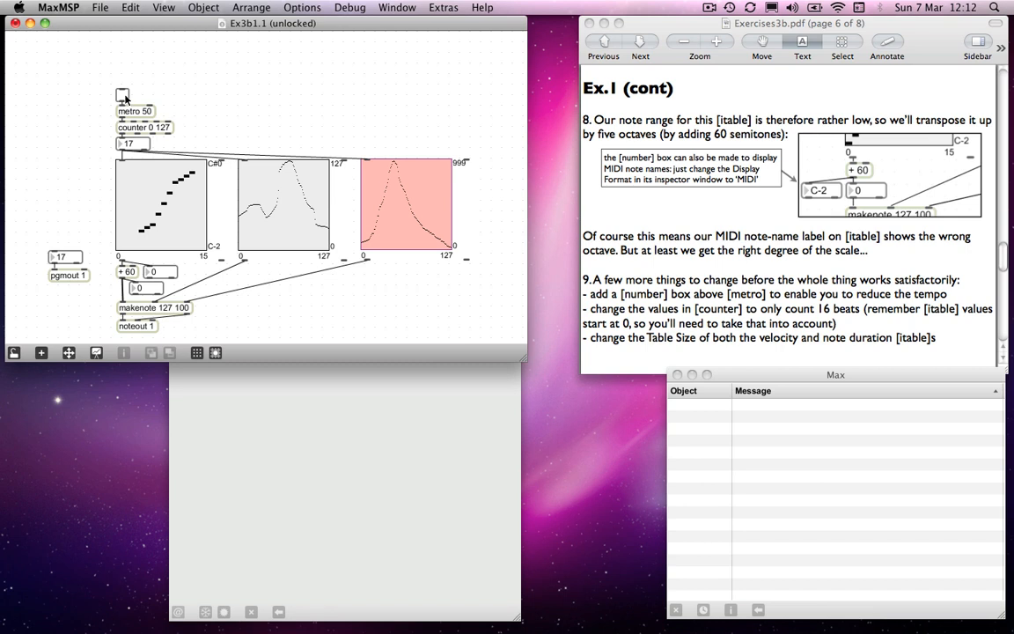
{"action": "mouse_move", "coordinate": [148, 255]}
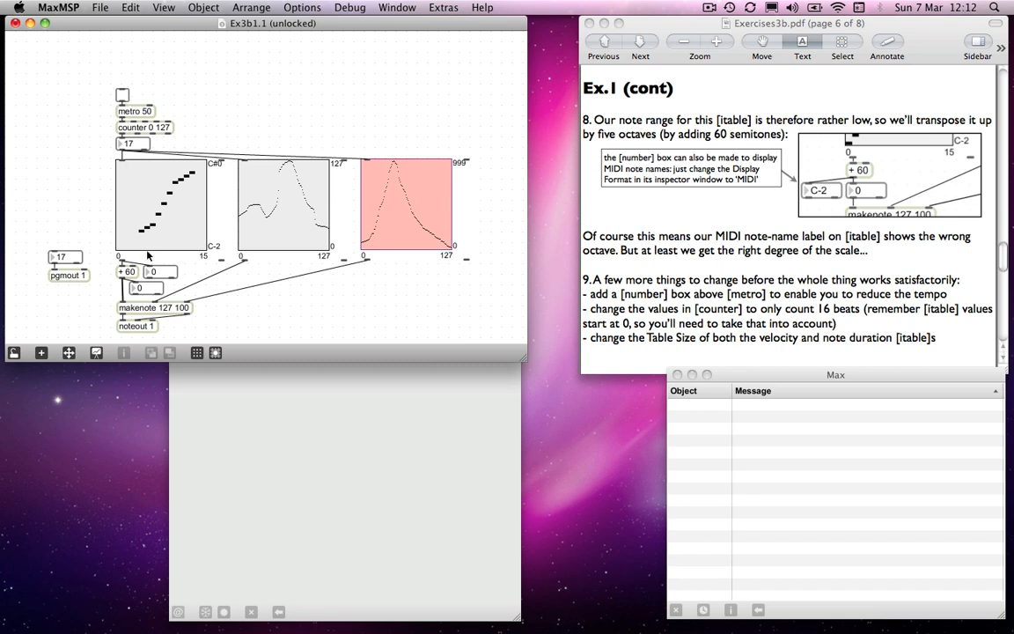
{"action": "mouse_move", "coordinate": [127, 264]}
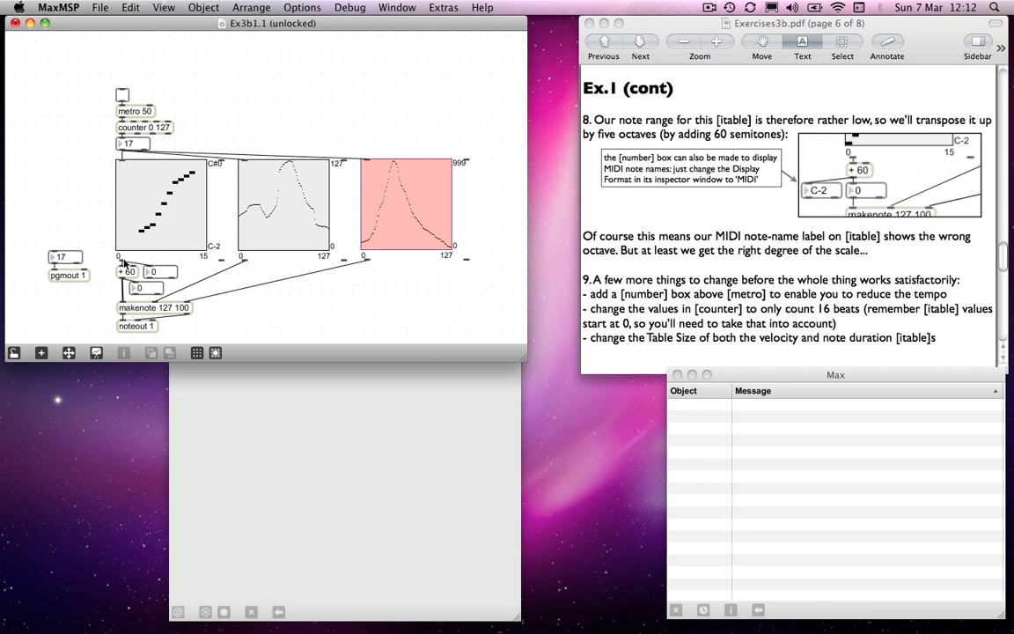
{"action": "mouse_move", "coordinate": [123, 262]}
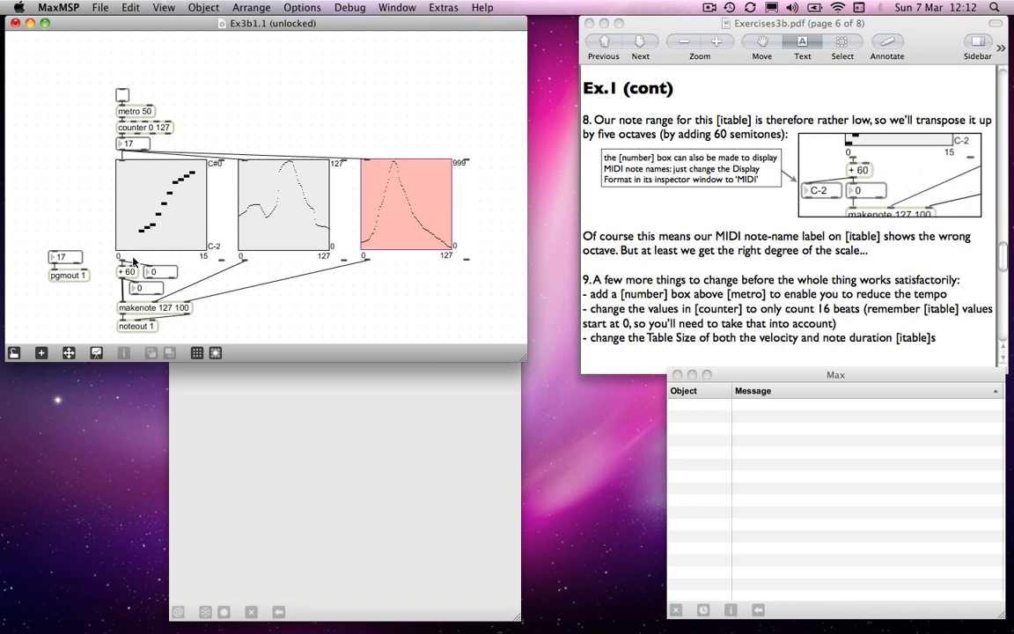
{"action": "mouse_move", "coordinate": [203, 261]}
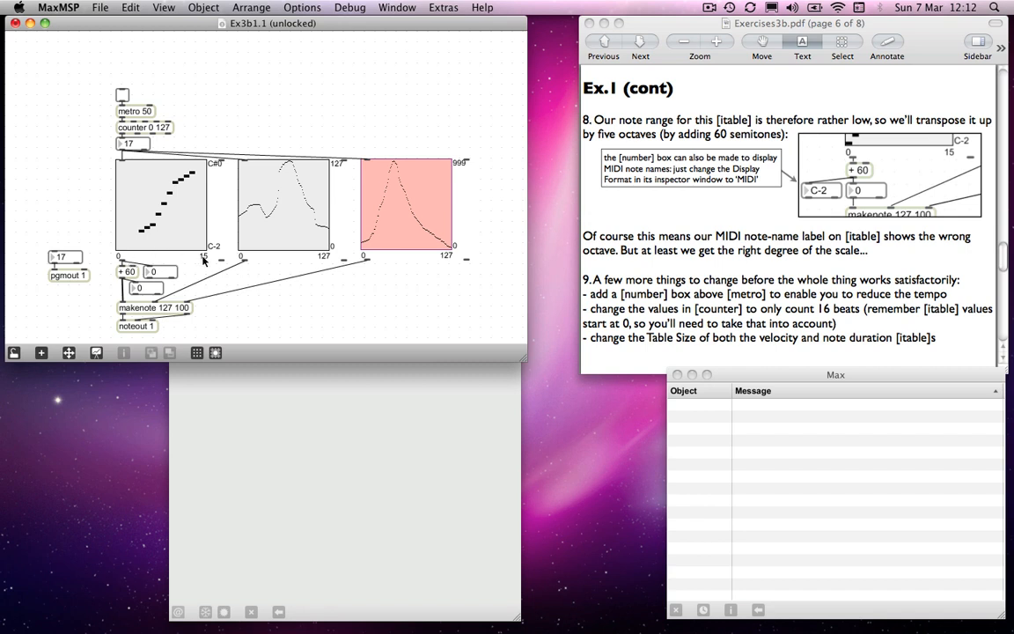
{"action": "mouse_move", "coordinate": [361, 226]}
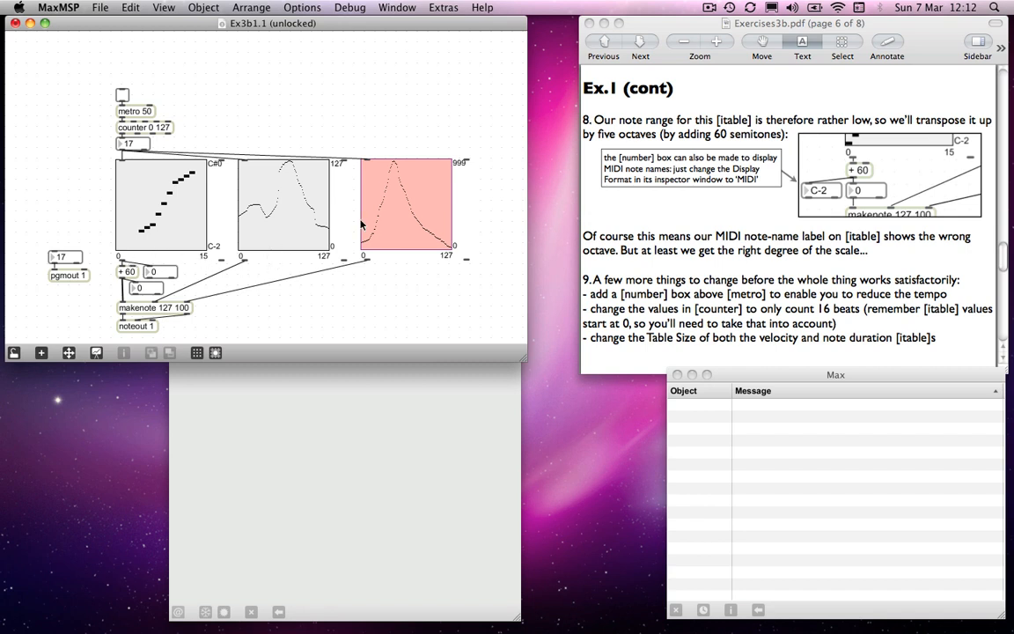
{"action": "mouse_move", "coordinate": [335, 263]}
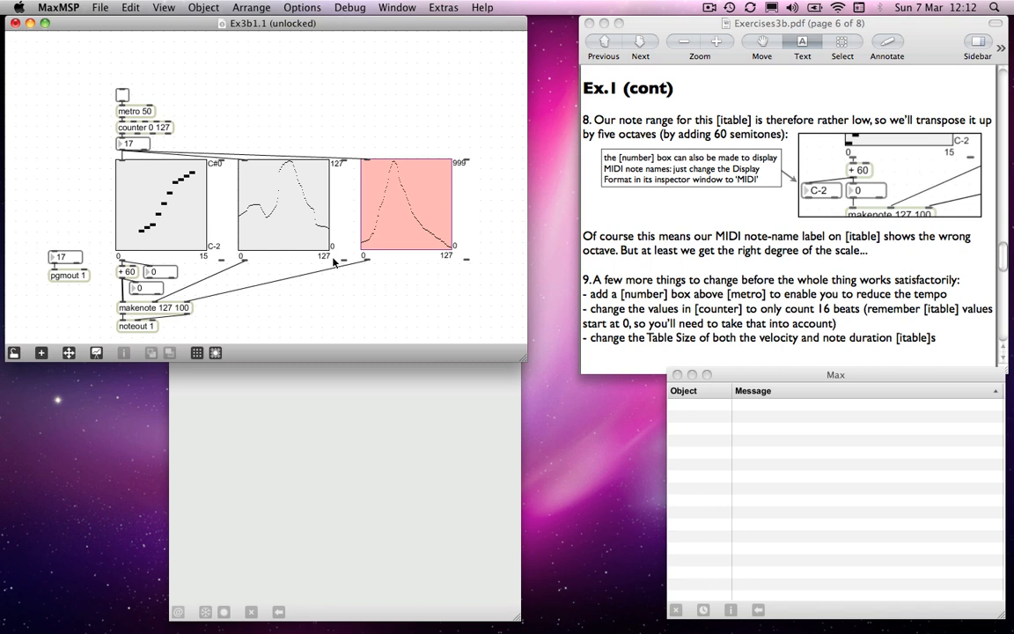
{"action": "mouse_move", "coordinate": [148, 243]}
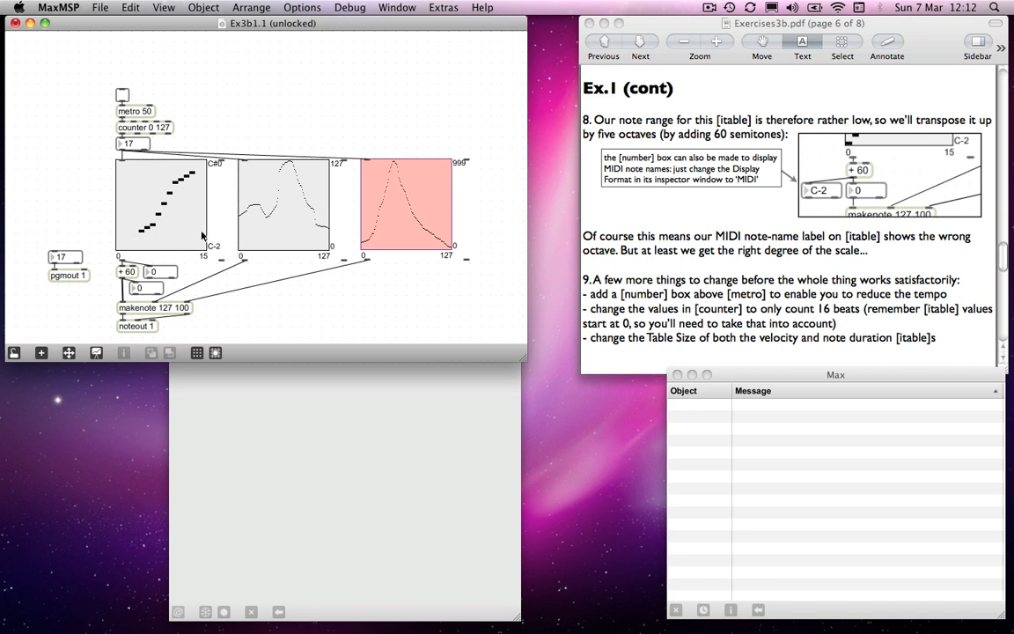
{"action": "mouse_move", "coordinate": [123, 257]}
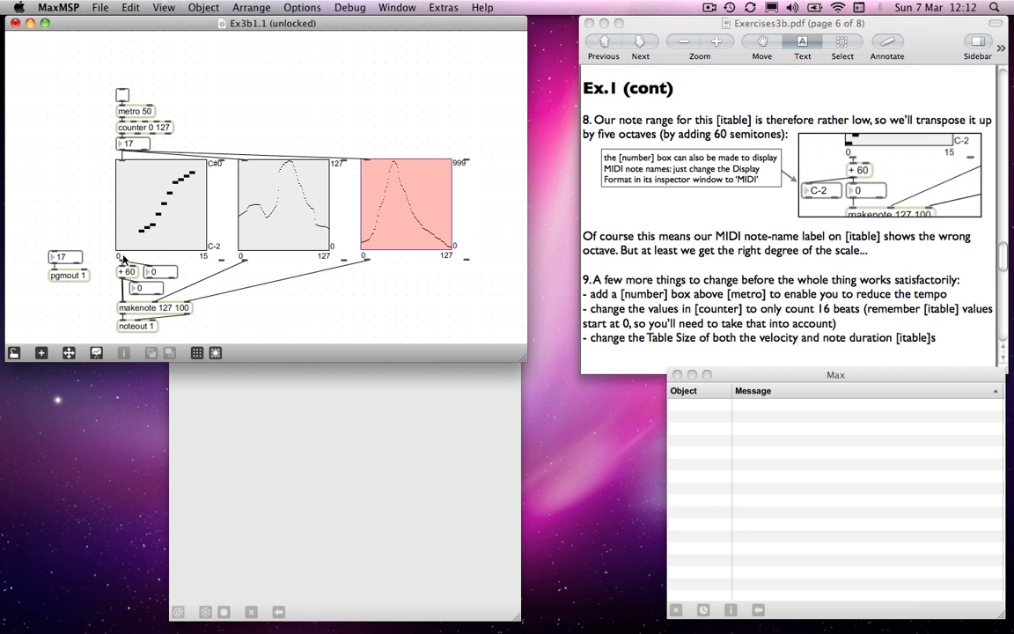
{"action": "mouse_move", "coordinate": [294, 229]}
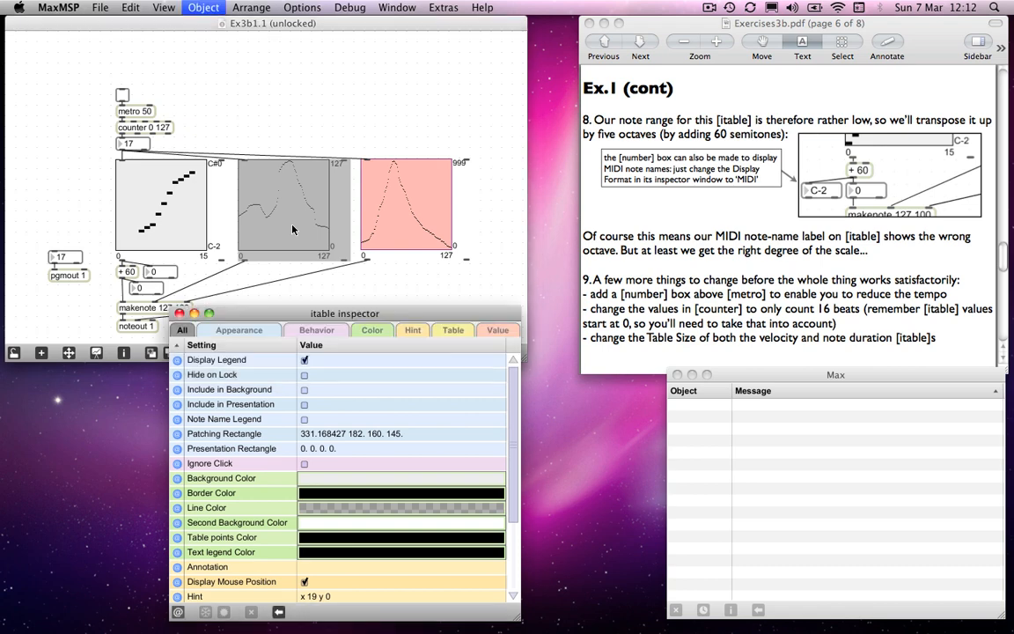
- Scroll the middle itable's Inspector down to the Table Size and Range settings (16 steps, range 128)
{"action": "scroll", "scroll_direction": "down", "scroll_amount": 3}
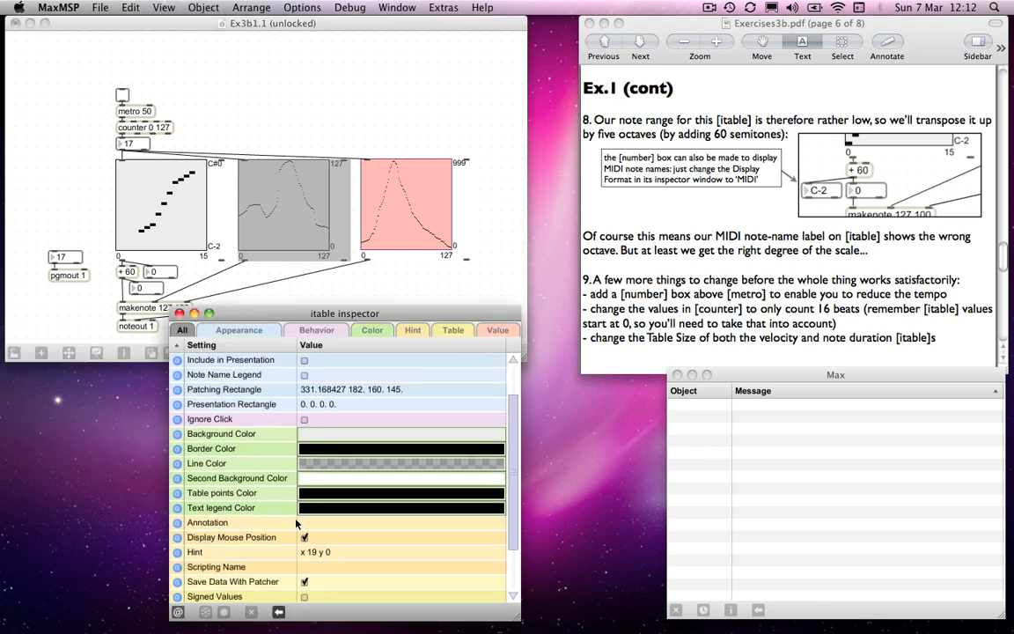
{"action": "scroll", "scroll_direction": "down", "scroll_amount": 3}
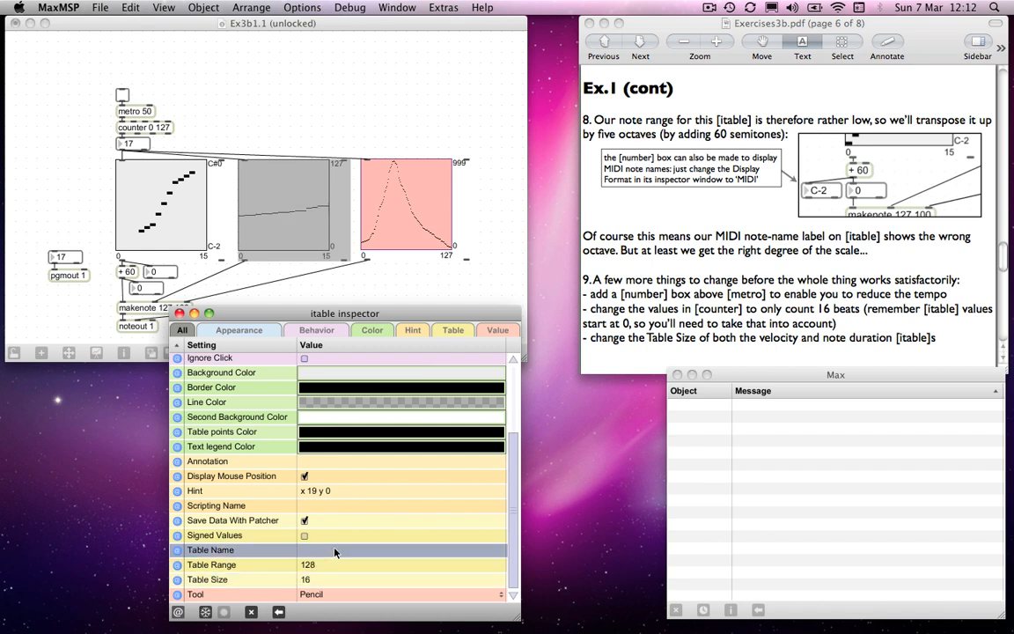
{"action": "mouse_move", "coordinate": [310, 577]}
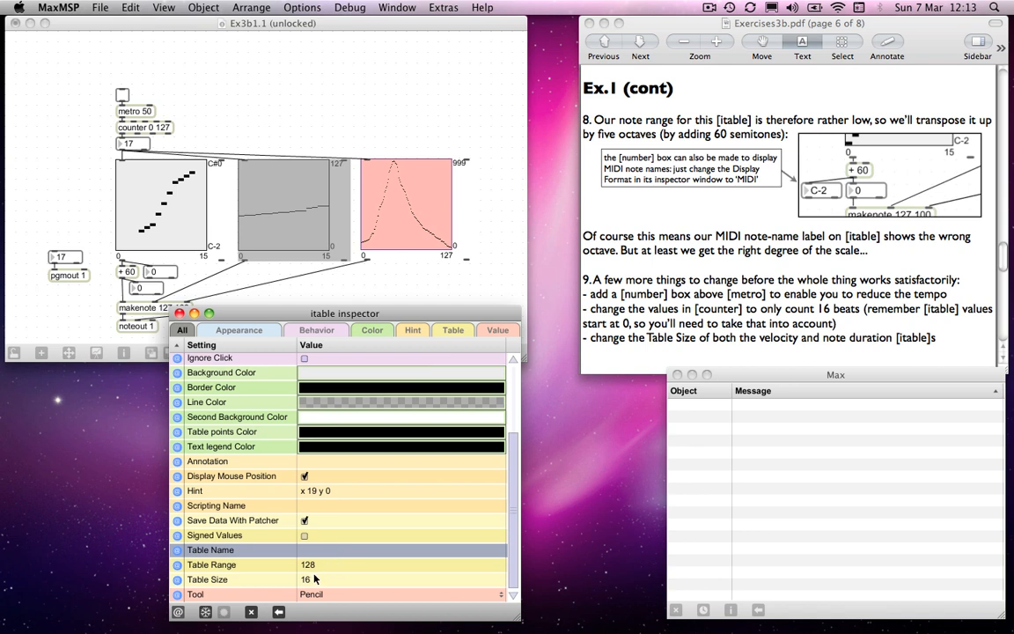
{"action": "mouse_move", "coordinate": [377, 566]}
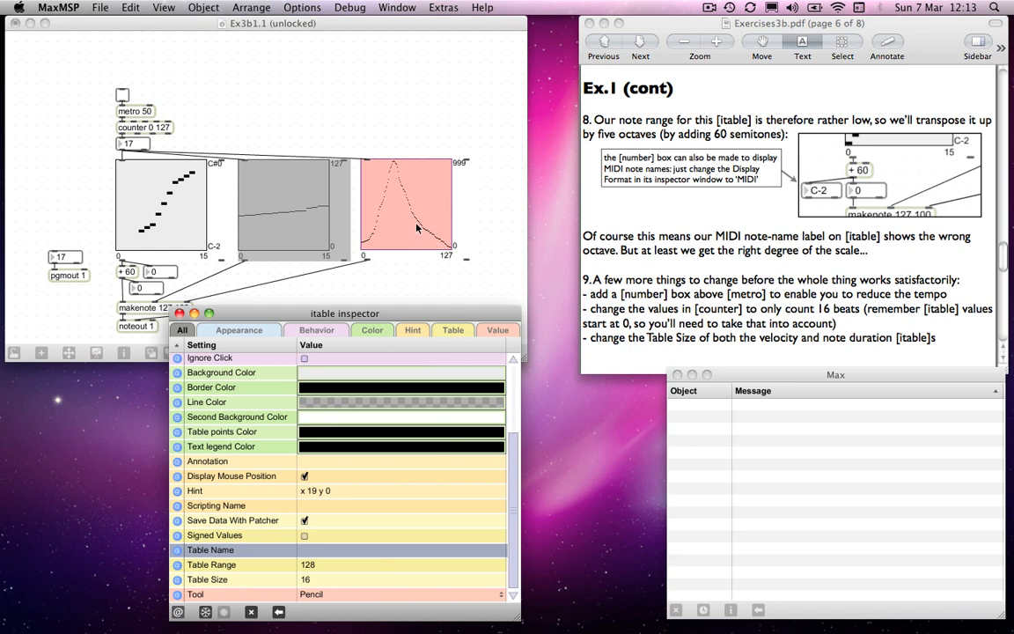
{"action": "mouse_move", "coordinate": [401, 224]}
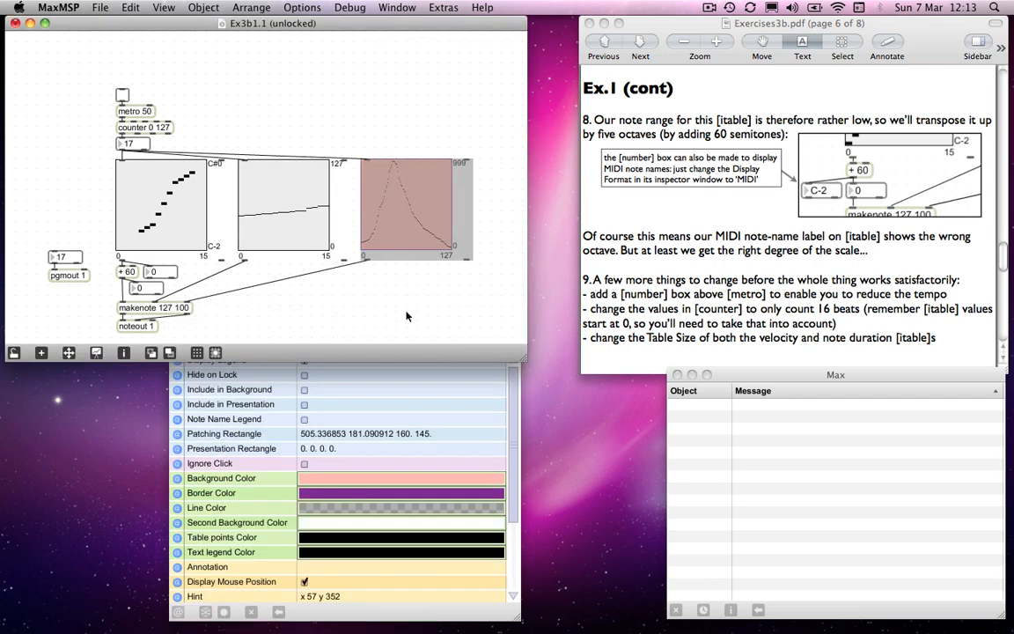
- Give the duration itable a range of 1000 and 16 steps, then close its settings
{"action": "scroll", "scroll_direction": "down", "scroll_amount": 3}
{"action": "type", "text": "16"}
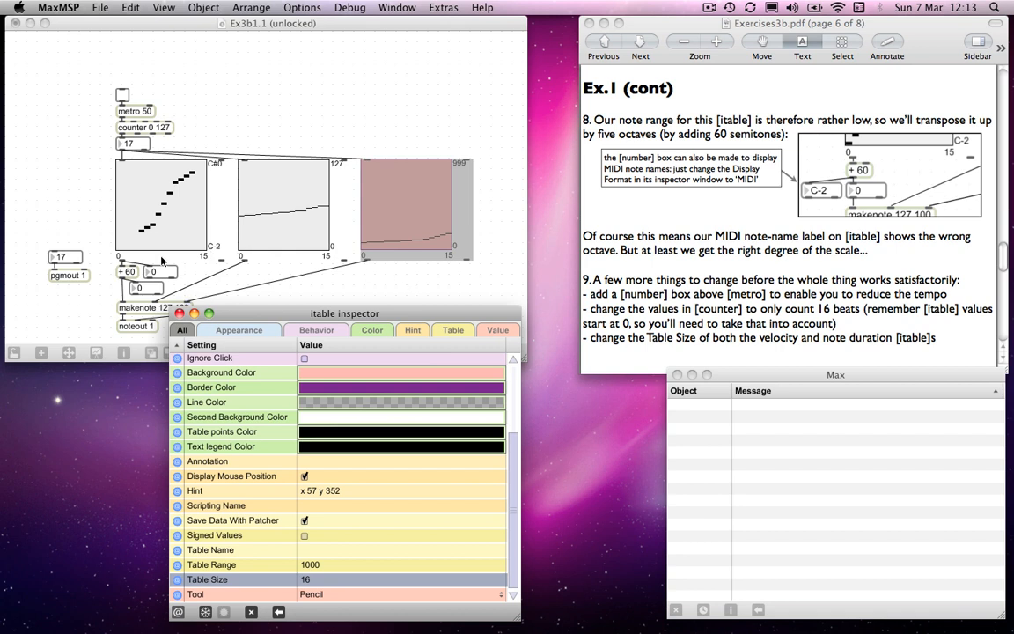
{"action": "mouse_move", "coordinate": [218, 314]}
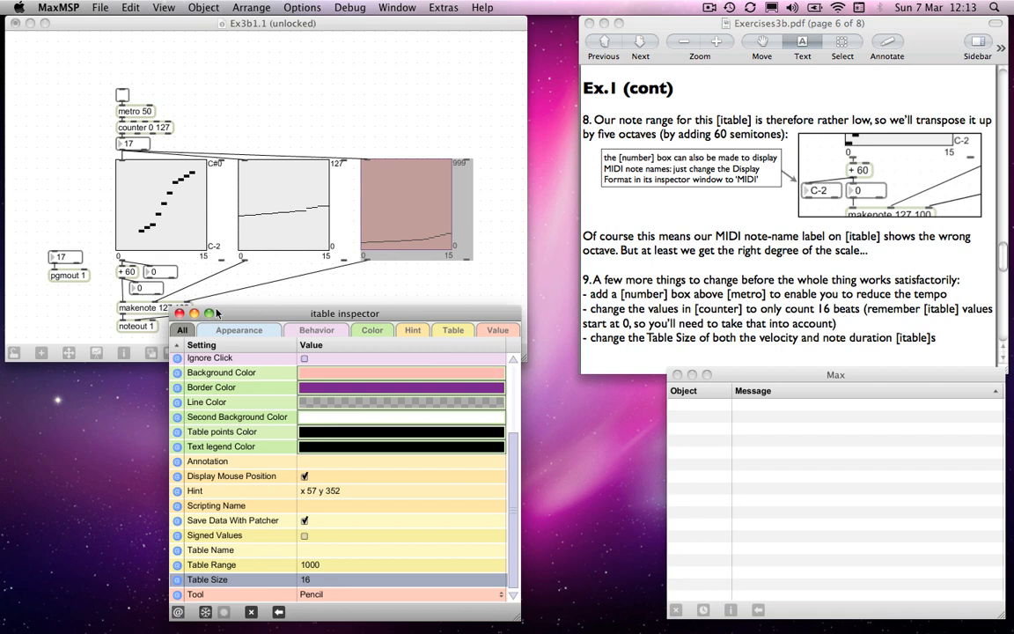
{"action": "left_click", "coordinate": [181, 313]}
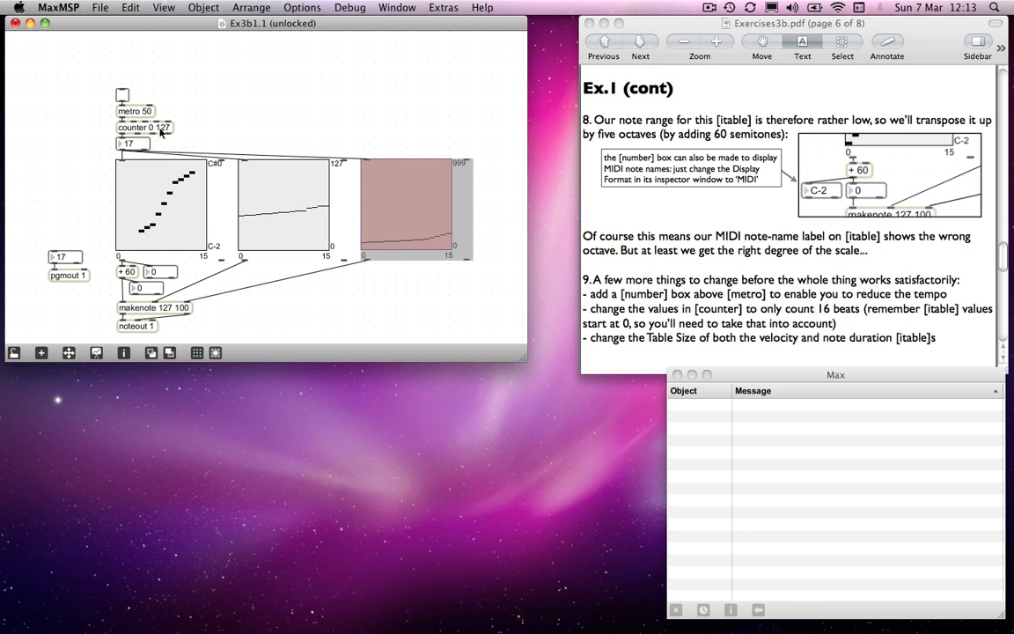
{"action": "left_click", "coordinate": [144, 127]}
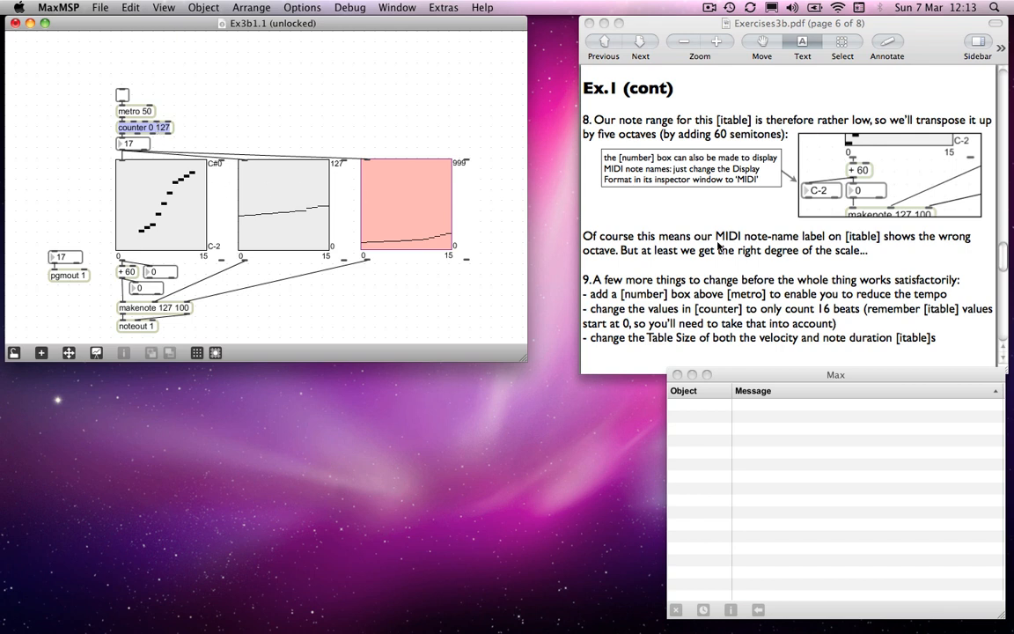
{"action": "mouse_move", "coordinate": [210, 240]}
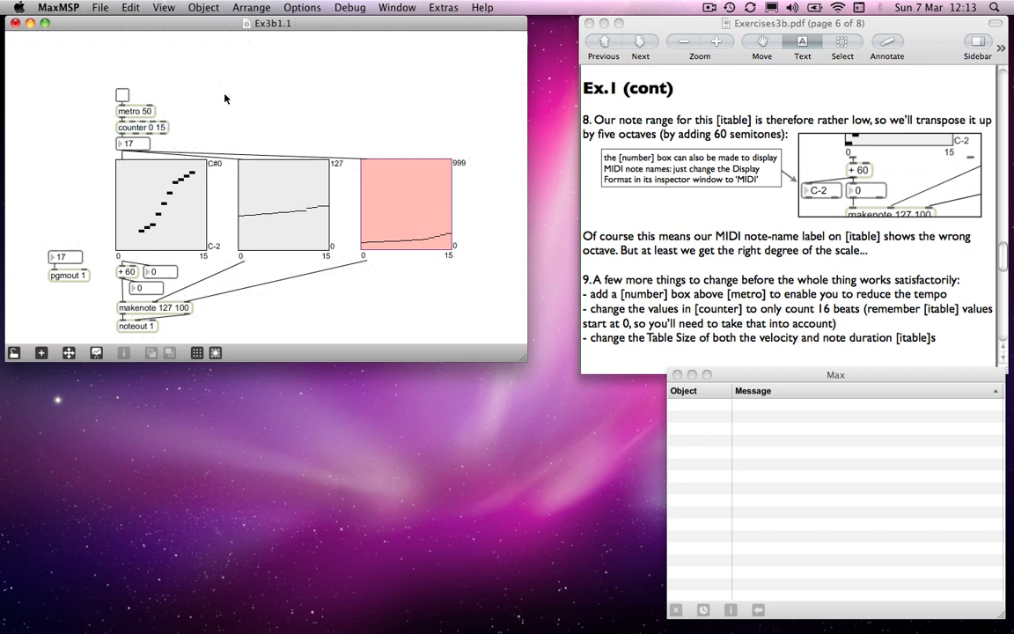
- Add a tempo number box showing 120 above the metro
{"action": "left_click", "coordinate": [123, 96]}
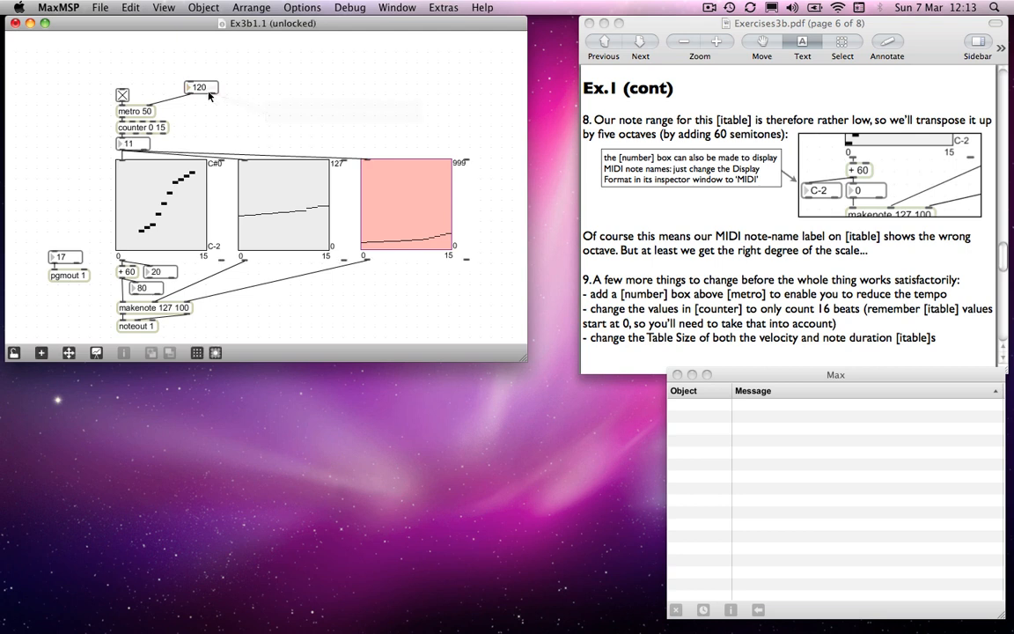
- Draw a new pitch pattern into the itable while playing, then stop the sequencer
{"action": "left_click_drag", "start_coordinate": [201, 88], "coordinate": [158, 92]}
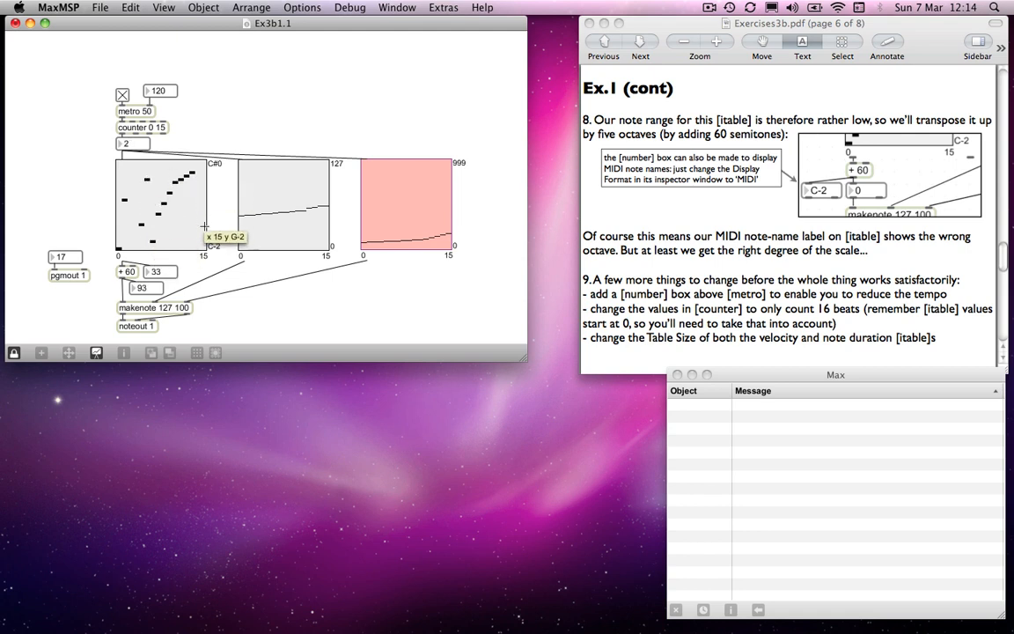
{"action": "mouse_move", "coordinate": [208, 255]}
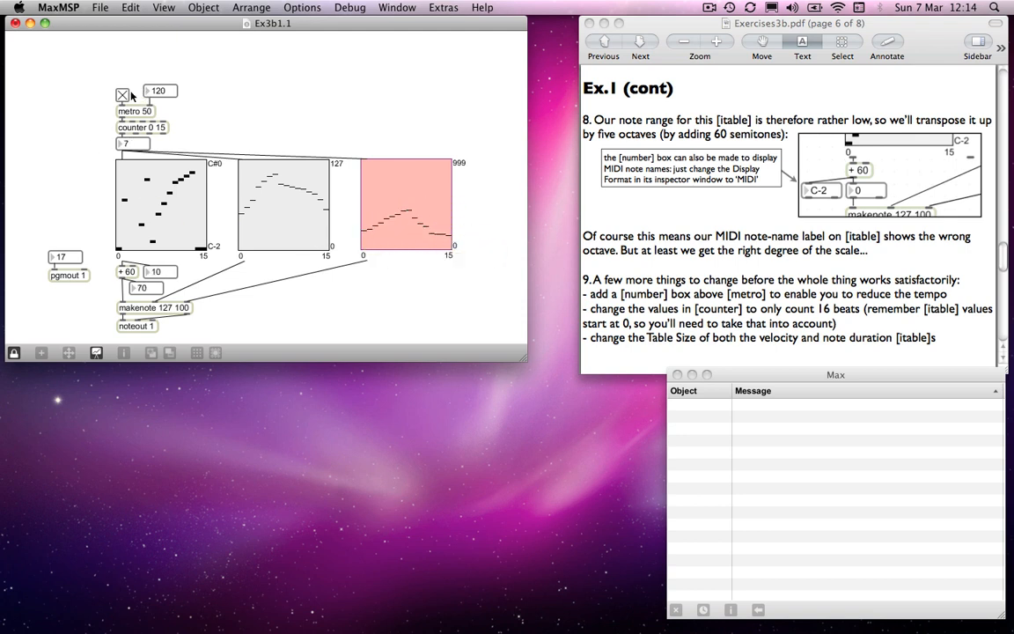
{"action": "left_click", "coordinate": [123, 95]}
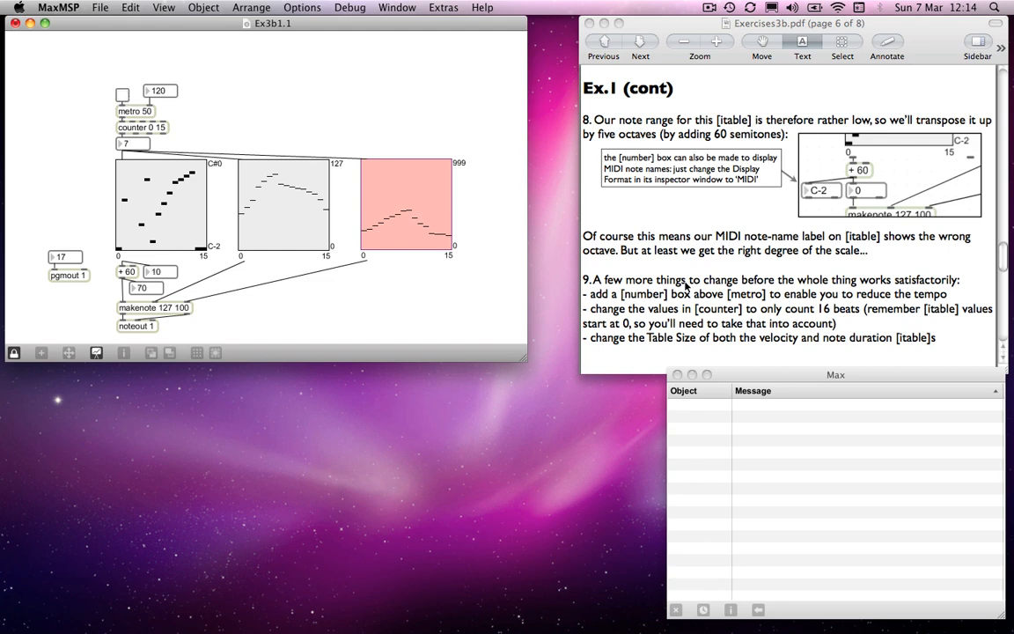
- Turn to the Ex.2 page on rests and set an early velocity step to zero
{"action": "left_click", "coordinate": [641, 43]}
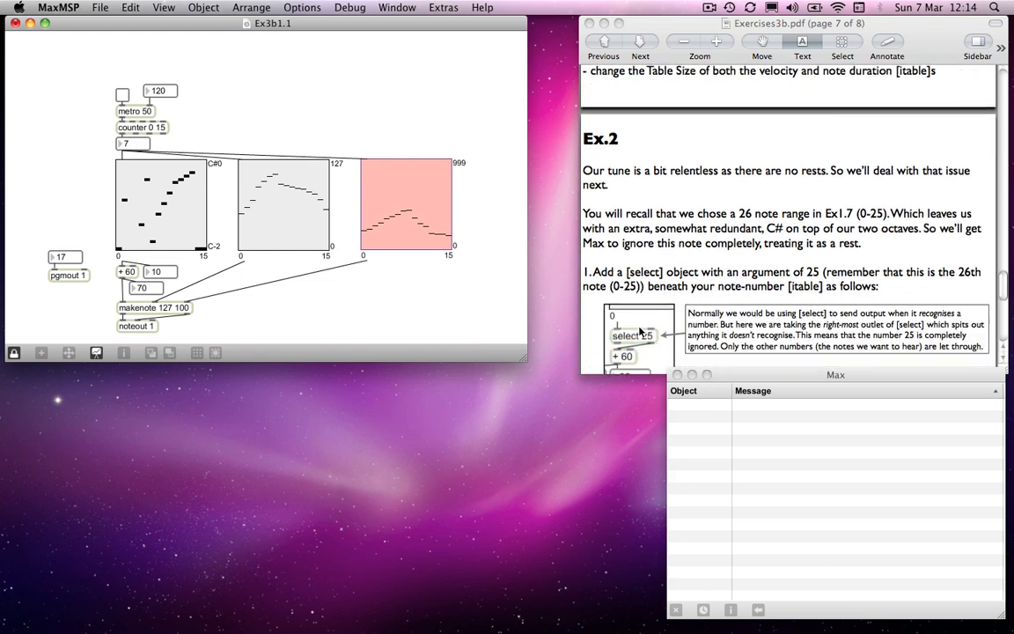
{"action": "scroll", "scroll_direction": "down", "scroll_amount": 3}
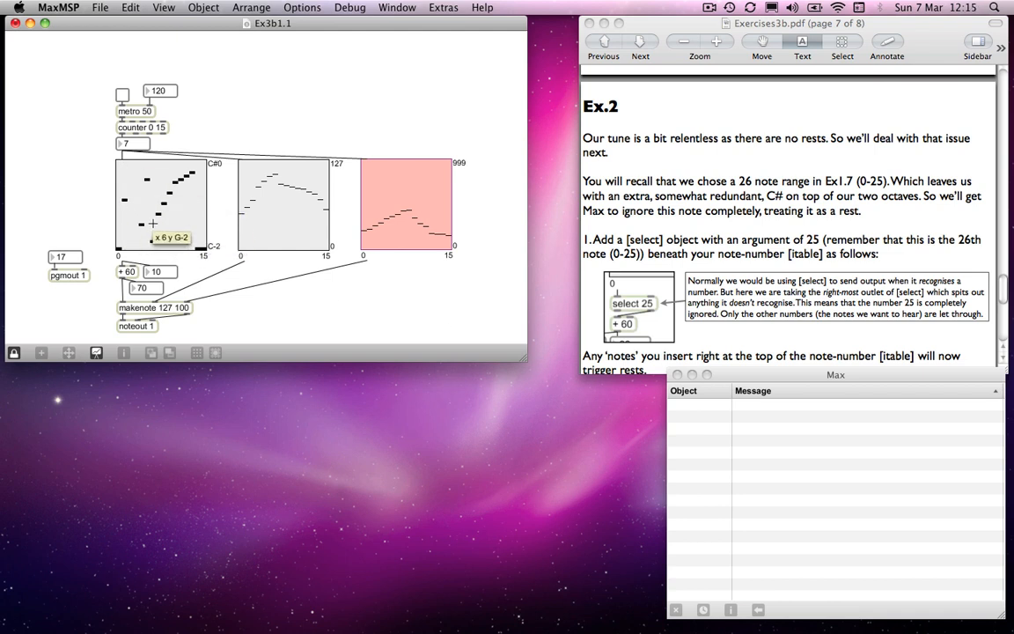
{"action": "mouse_move", "coordinate": [266, 250]}
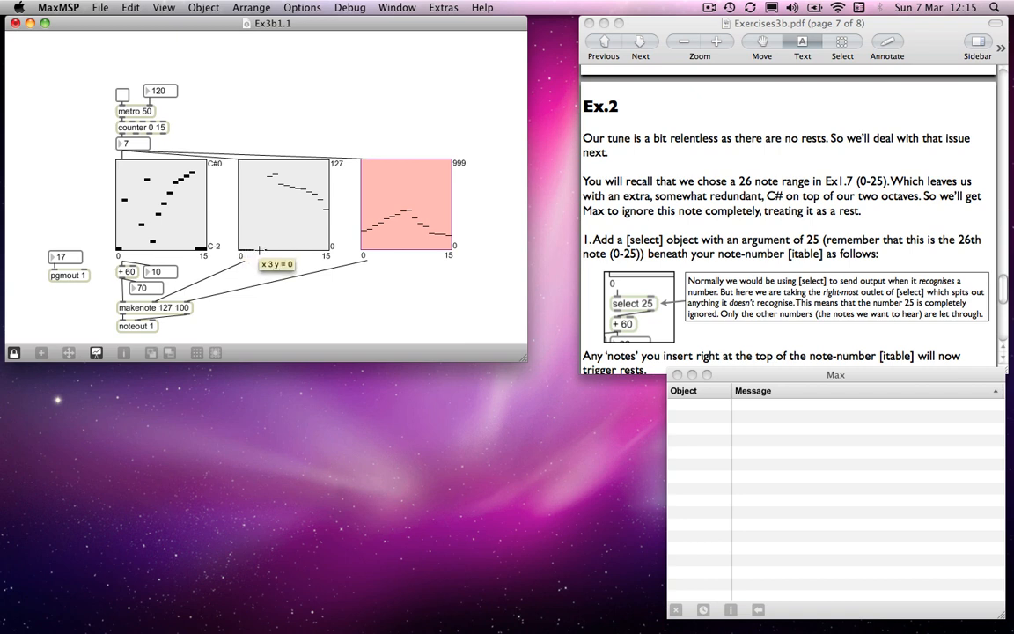
{"action": "left_click", "coordinate": [122, 95]}
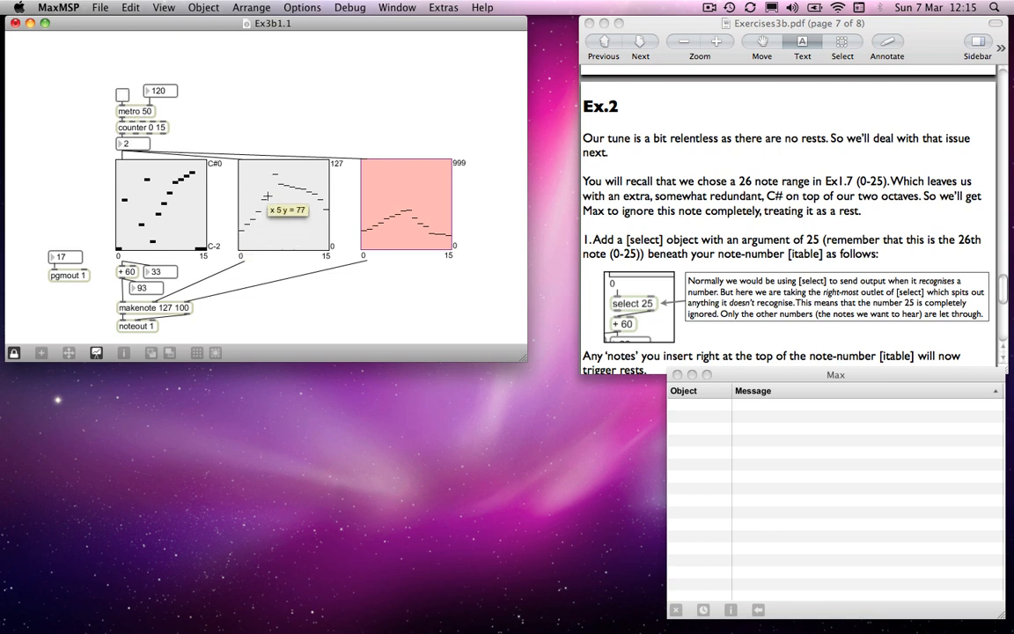
{"action": "mouse_move", "coordinate": [321, 225]}
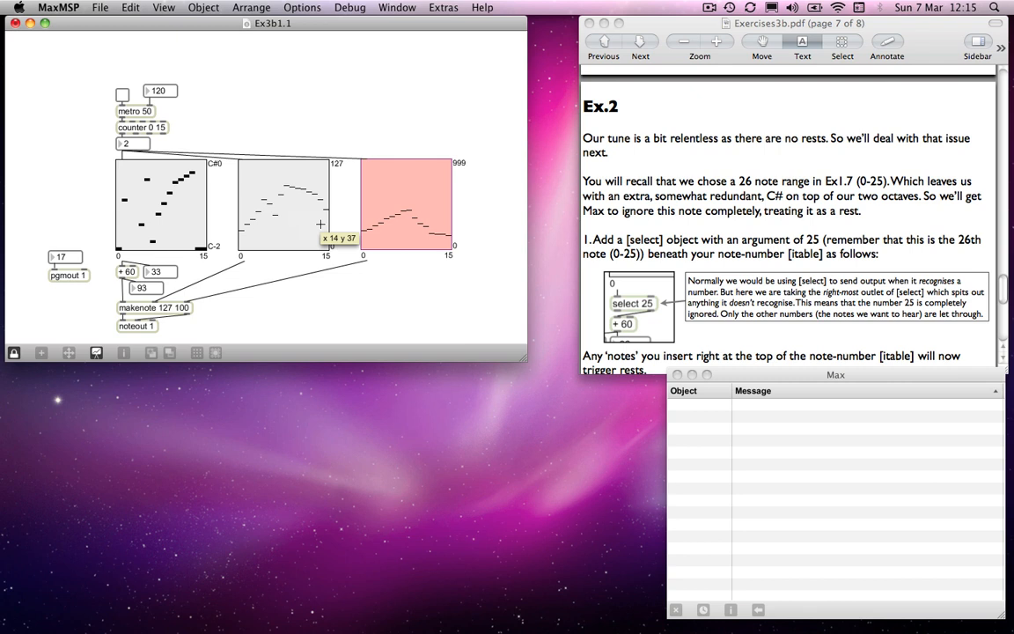
{"action": "mouse_move", "coordinate": [276, 110]}
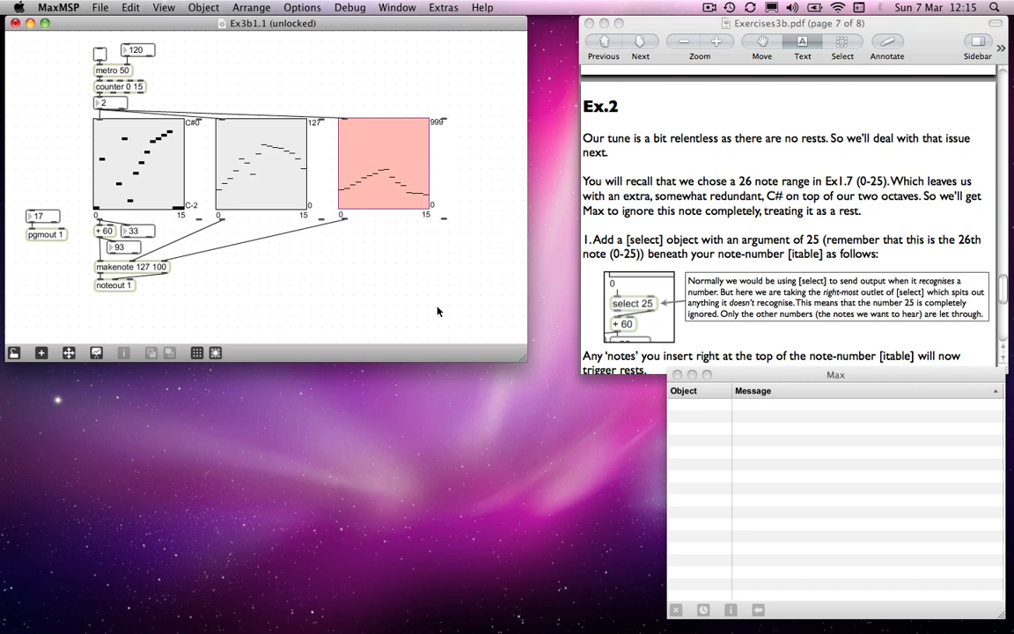
{"action": "mouse_move", "coordinate": [150, 289]}
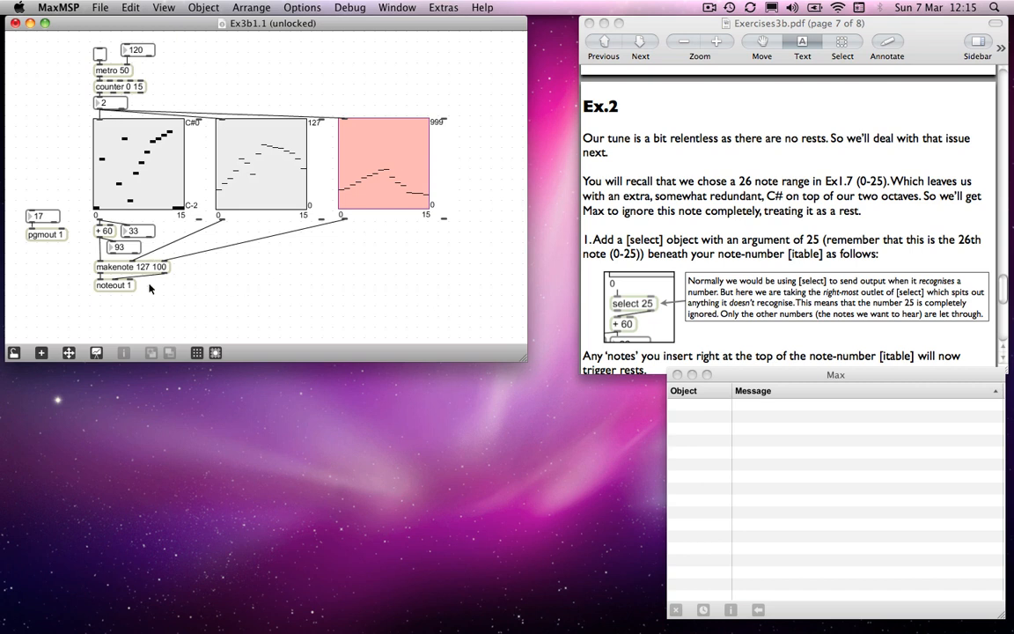
{"action": "mouse_move", "coordinate": [88, 229]}
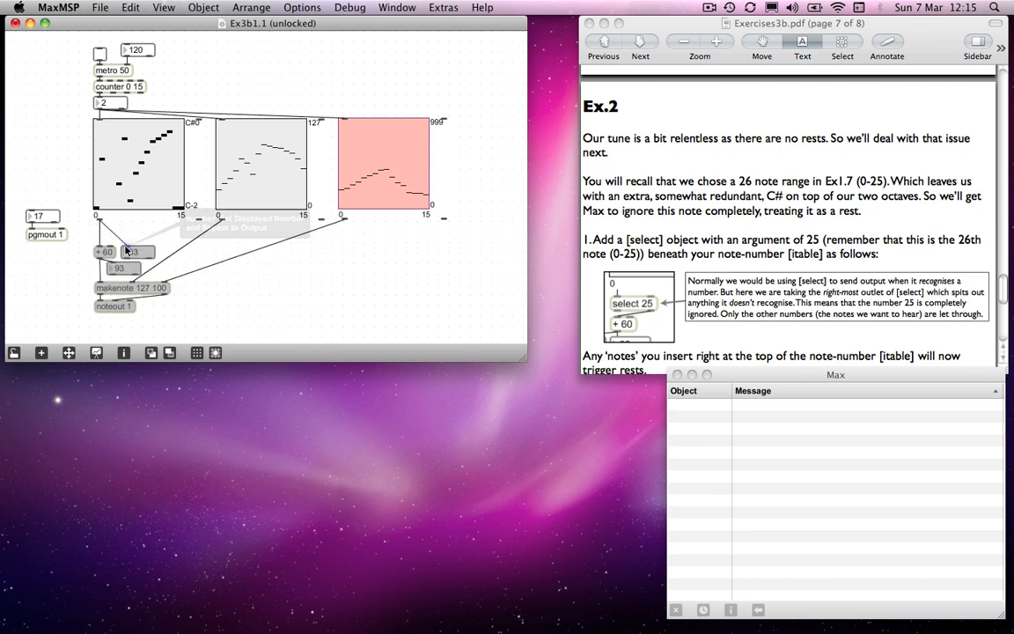
{"action": "mouse_move", "coordinate": [158, 243]}
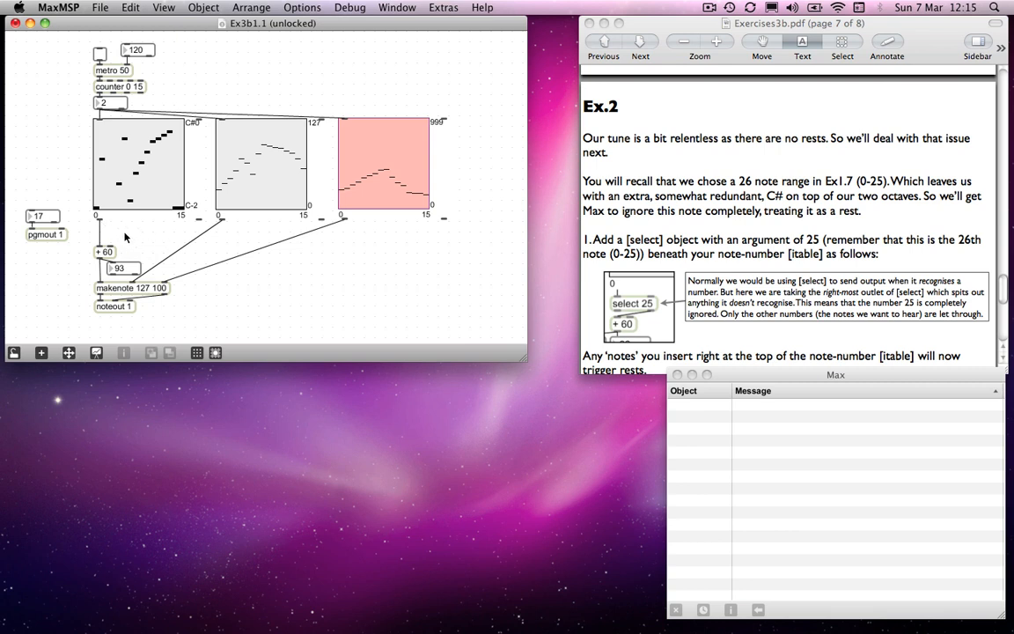
- Add a select 25 object and wire it between the note-number itable and + 60
{"action": "left_click", "coordinate": [707, 7]}
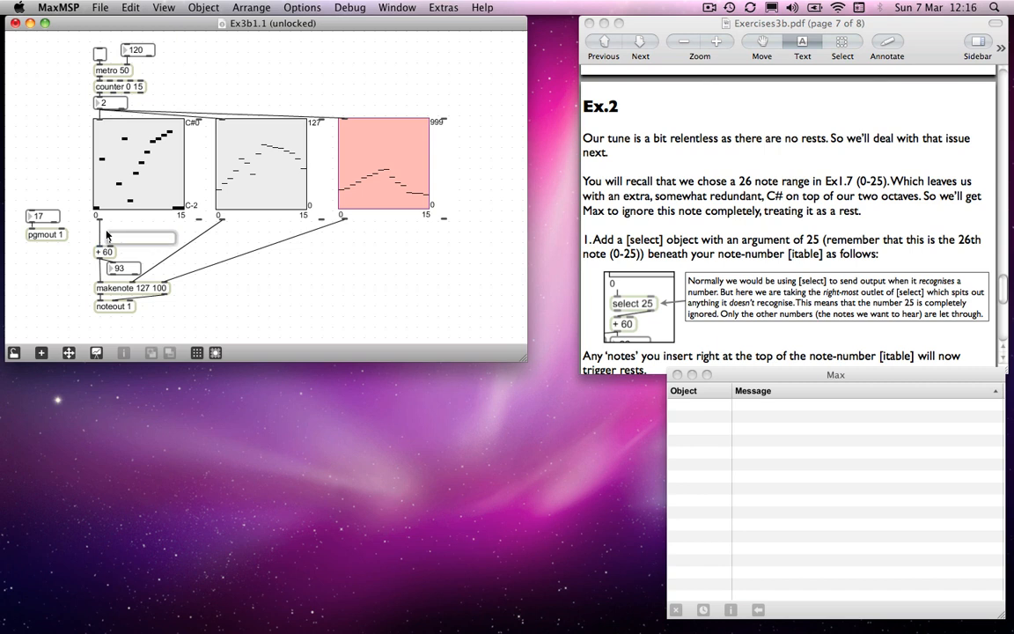
{"action": "type", "text": "select 25"}
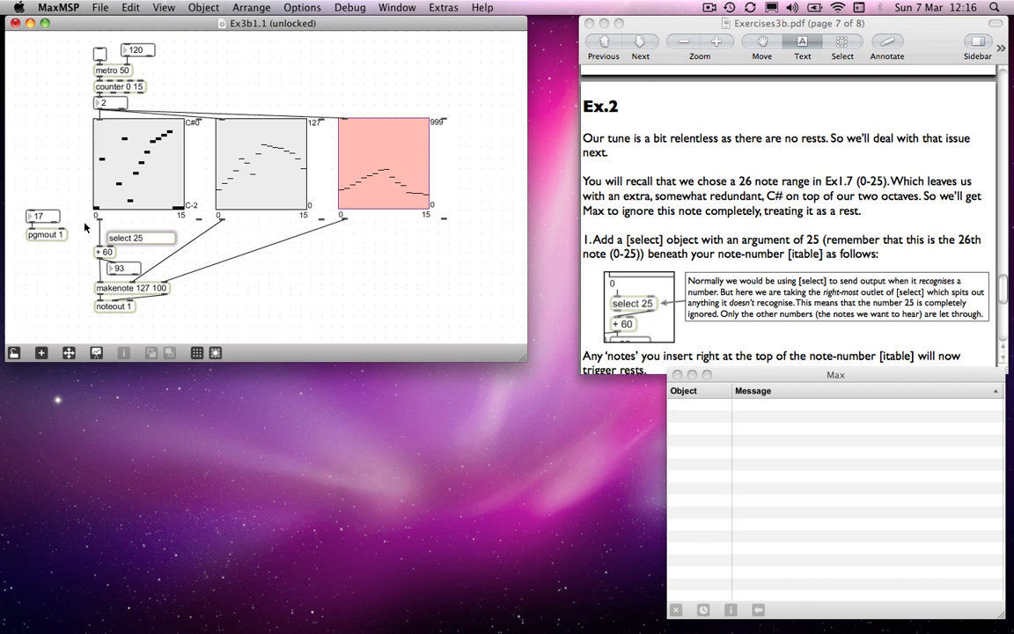
{"action": "left_click_drag", "start_coordinate": [141, 238], "coordinate": [123, 234]}
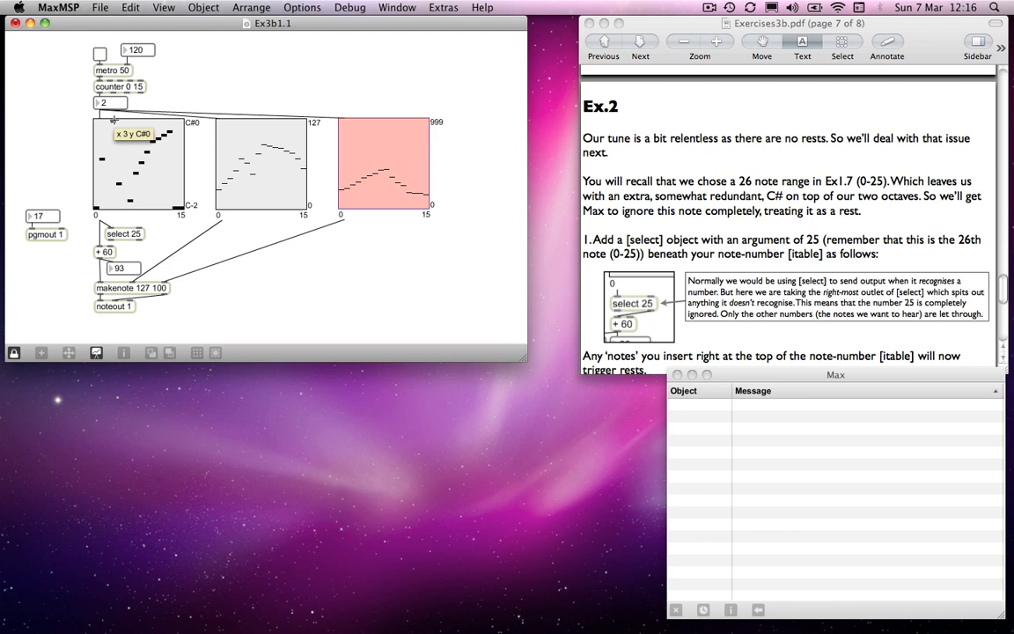
{"action": "mouse_move", "coordinate": [180, 132]}
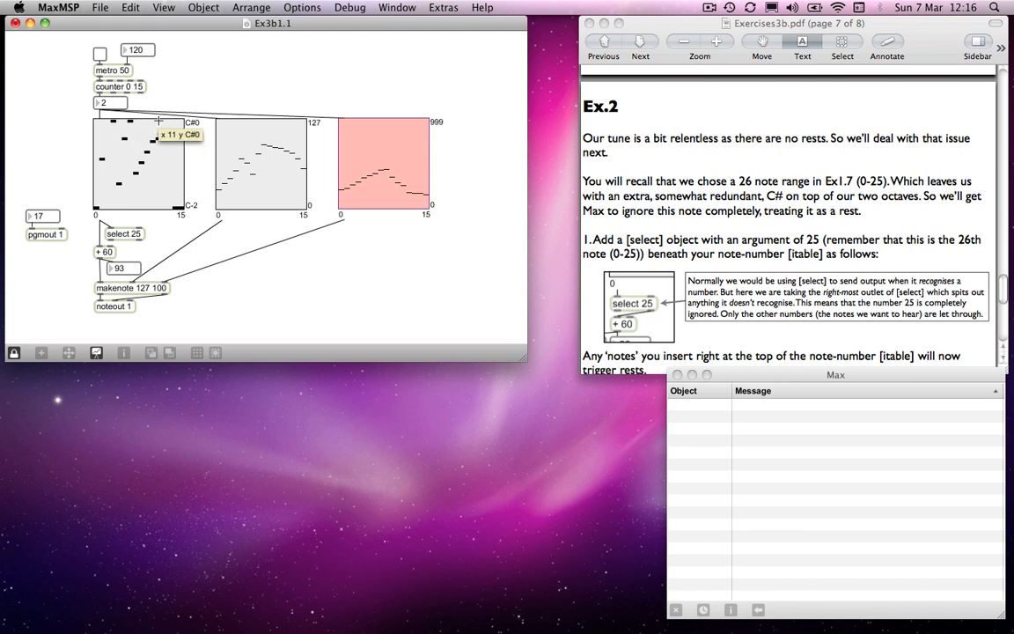
{"action": "mouse_move", "coordinate": [141, 133]}
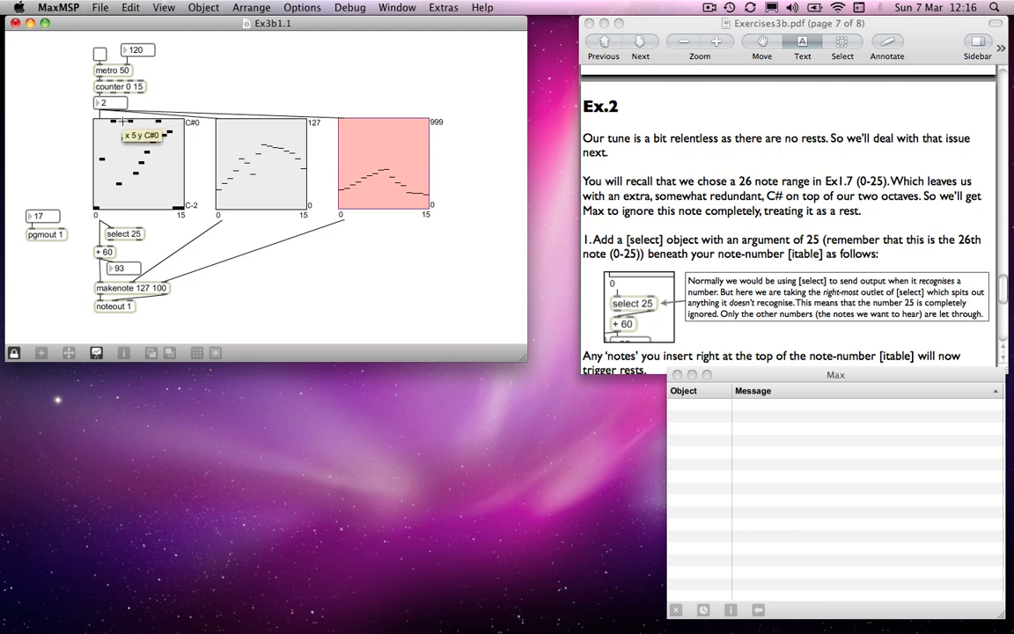
{"action": "mouse_move", "coordinate": [124, 238]}
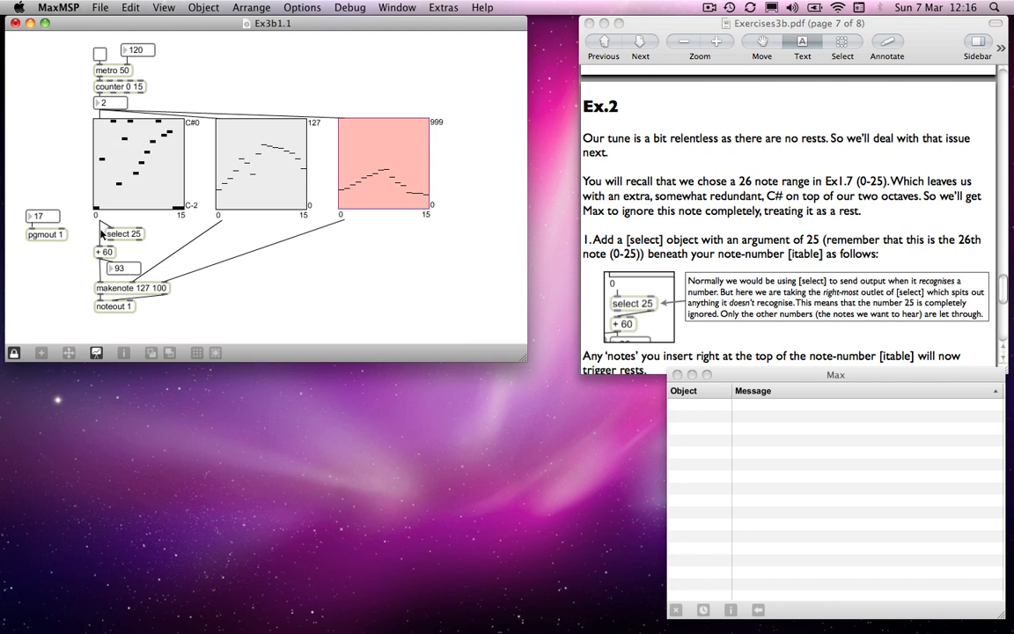
{"action": "mouse_move", "coordinate": [113, 240]}
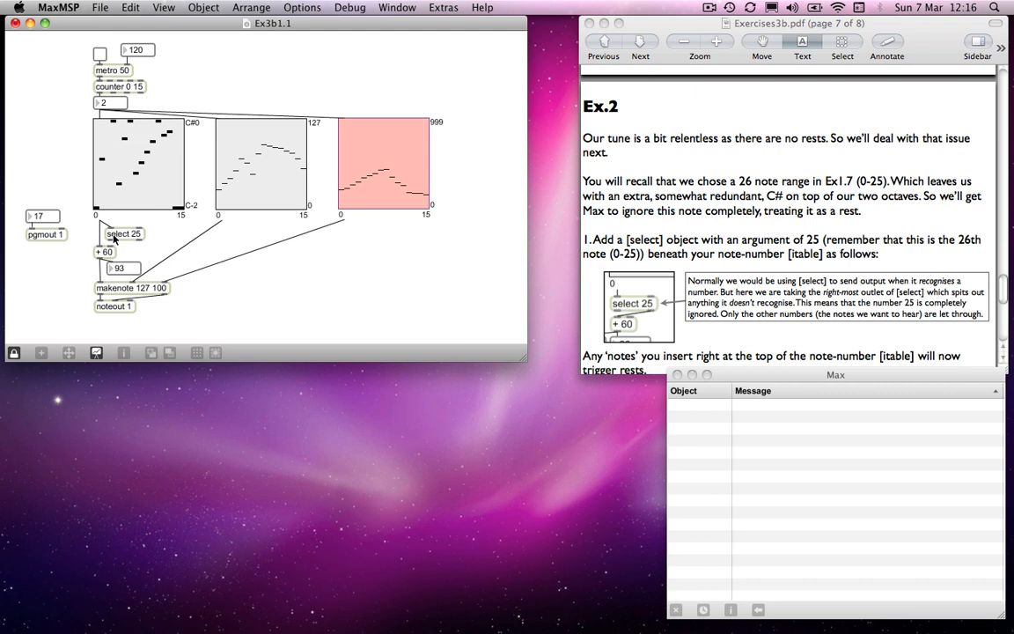
{"action": "mouse_move", "coordinate": [137, 238]}
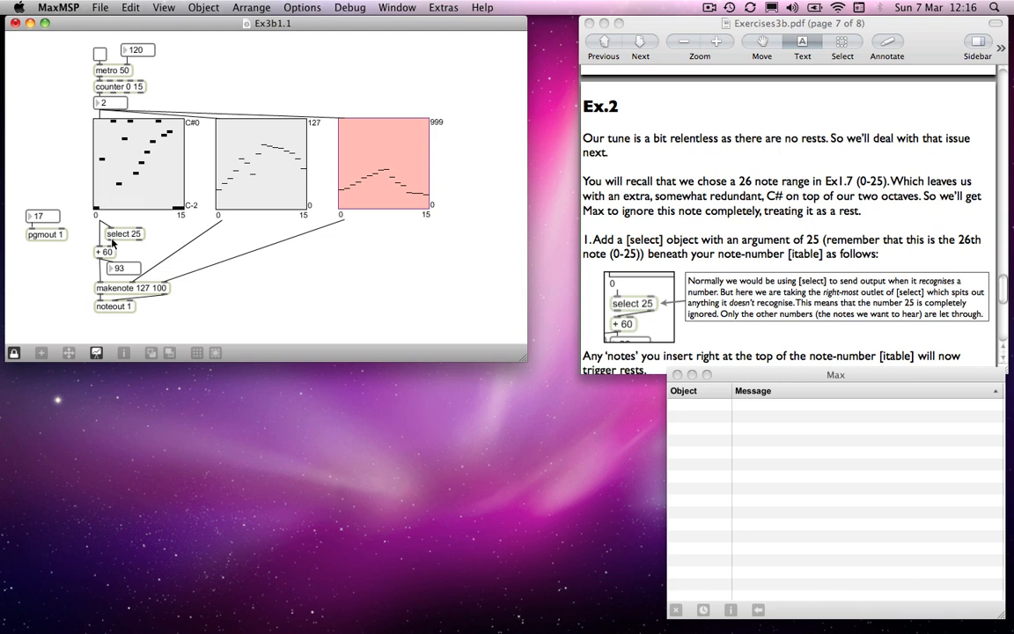
{"action": "mouse_move", "coordinate": [113, 250]}
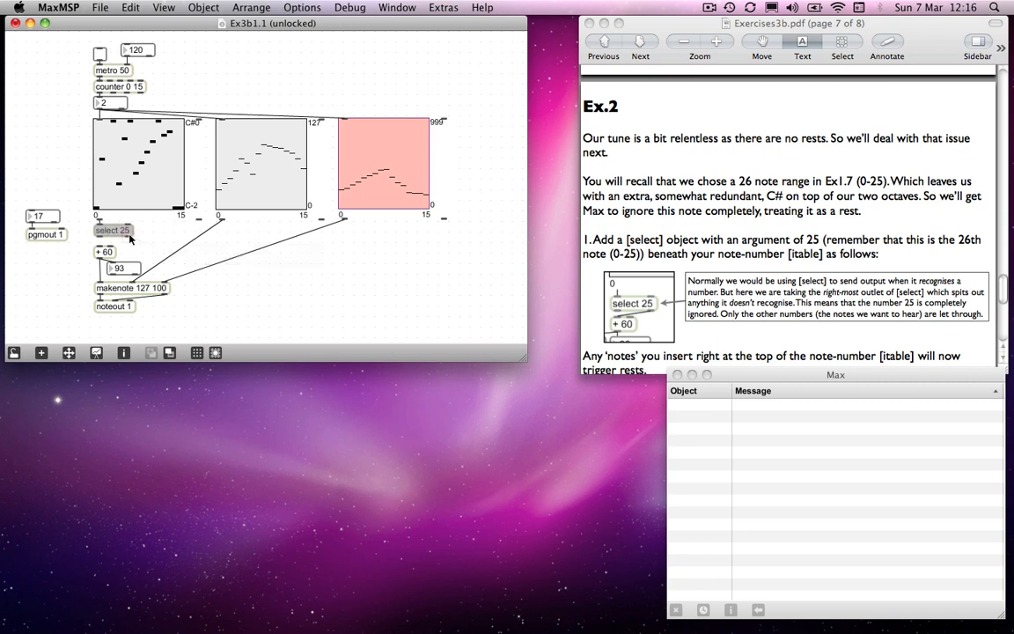
{"action": "mouse_move", "coordinate": [131, 237]}
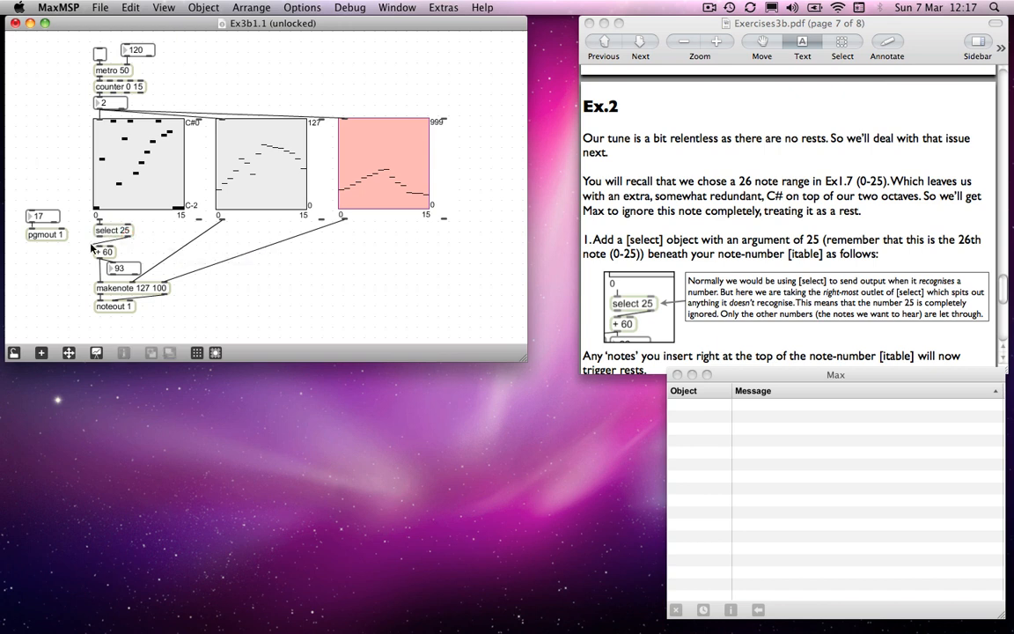
{"action": "mouse_move", "coordinate": [104, 239]}
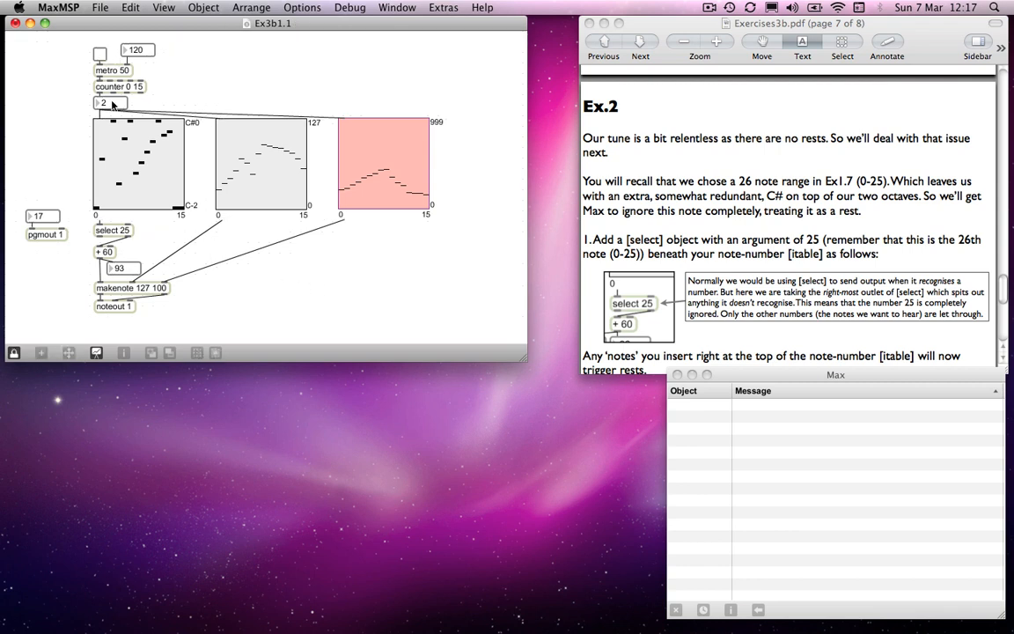
{"action": "mouse_move", "coordinate": [132, 120]}
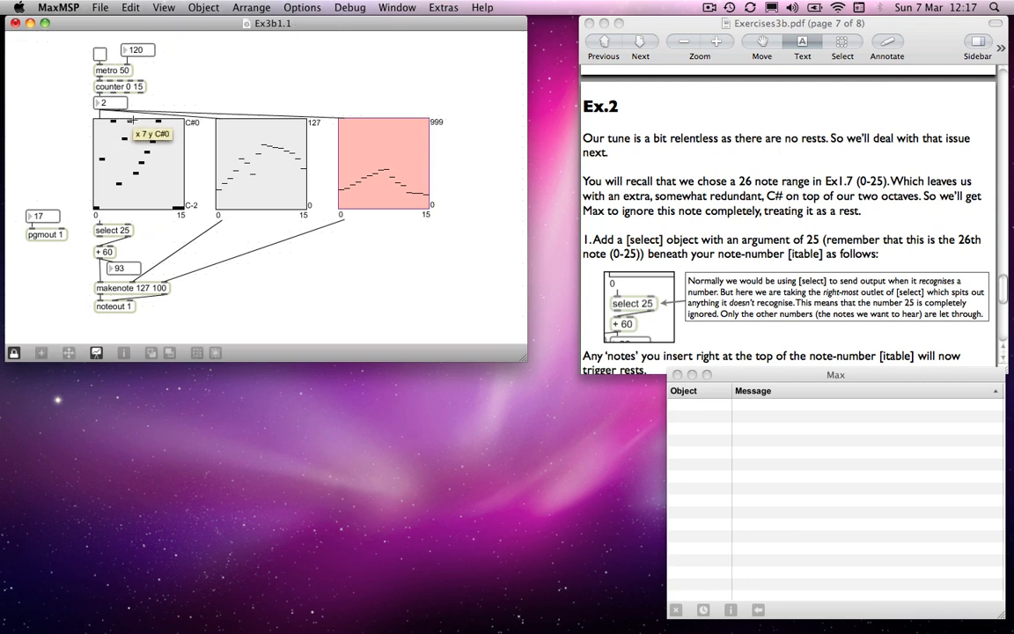
{"action": "mouse_move", "coordinate": [144, 123]}
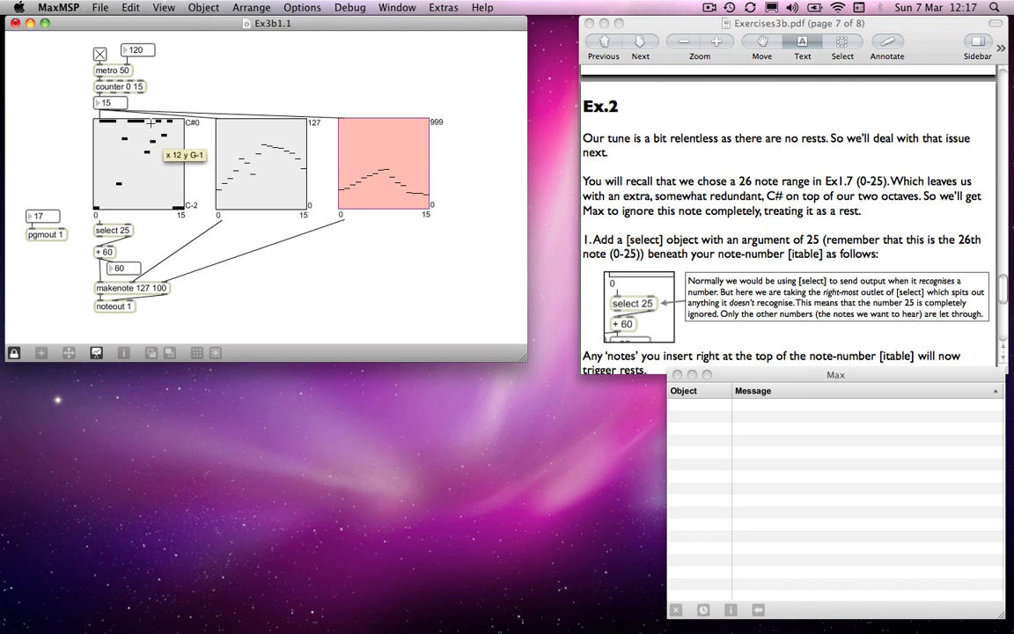
- Stop the sequencer and turn the exercise sheet to the Ex.3 page
{"action": "left_click", "coordinate": [99, 52]}
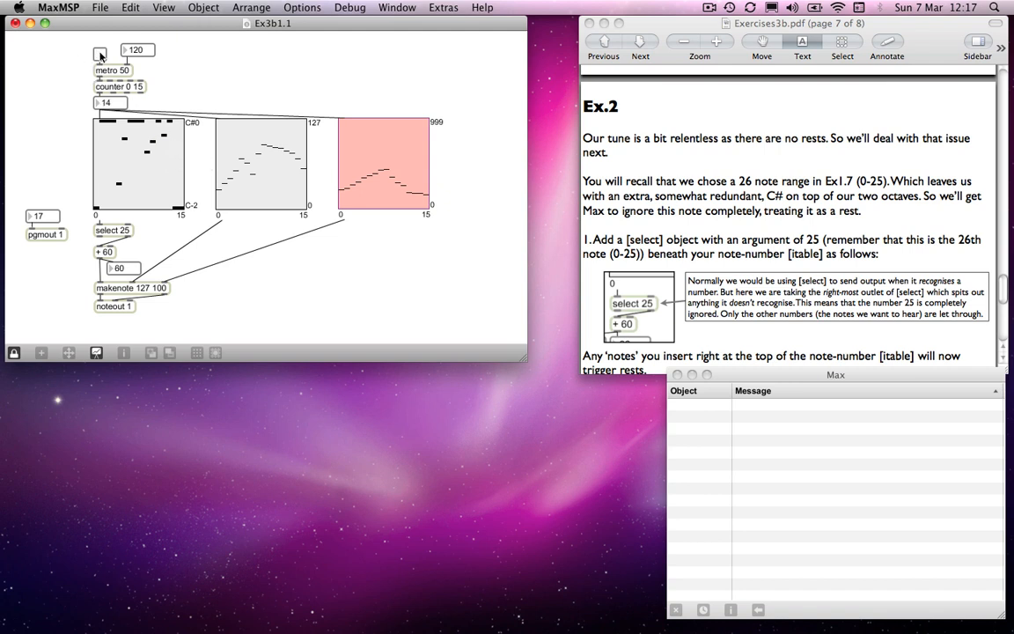
{"action": "scroll", "scroll_direction": "up", "scroll_amount": 3}
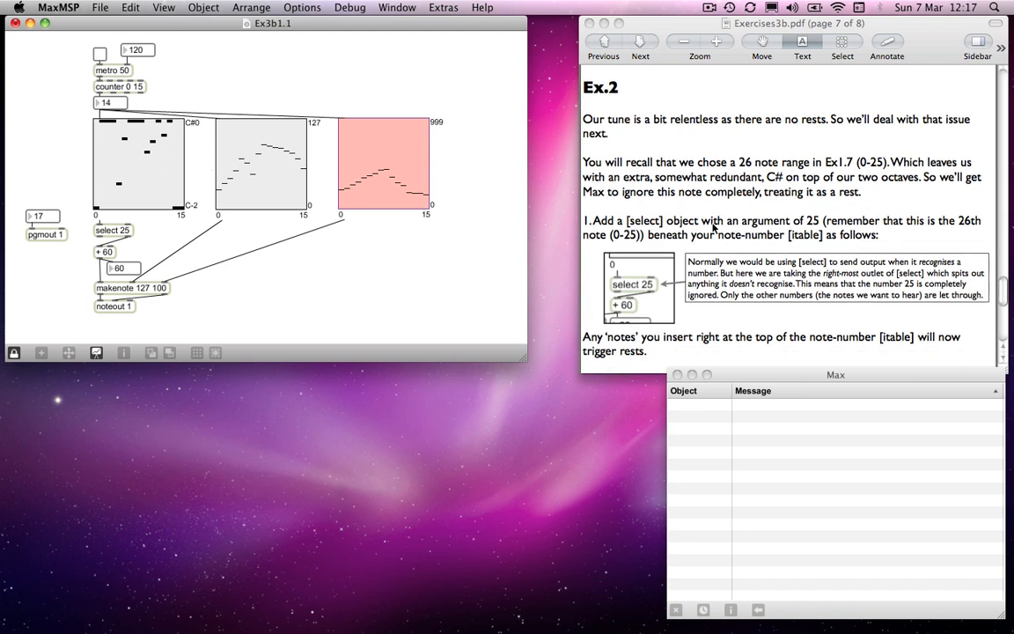
{"action": "left_click", "coordinate": [641, 42]}
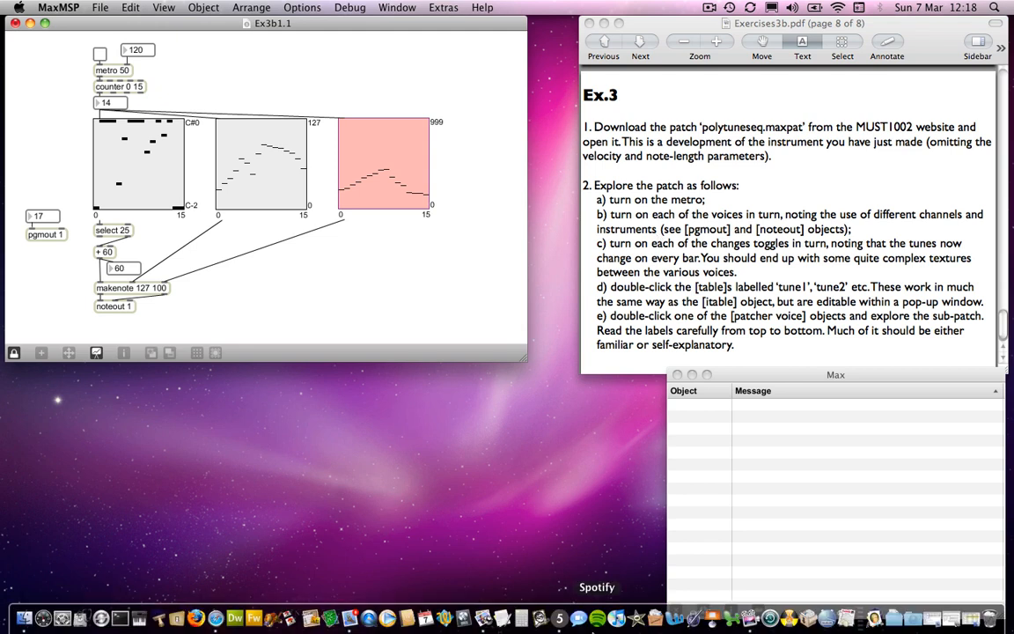
{"action": "mouse_move", "coordinate": [984, 625]}
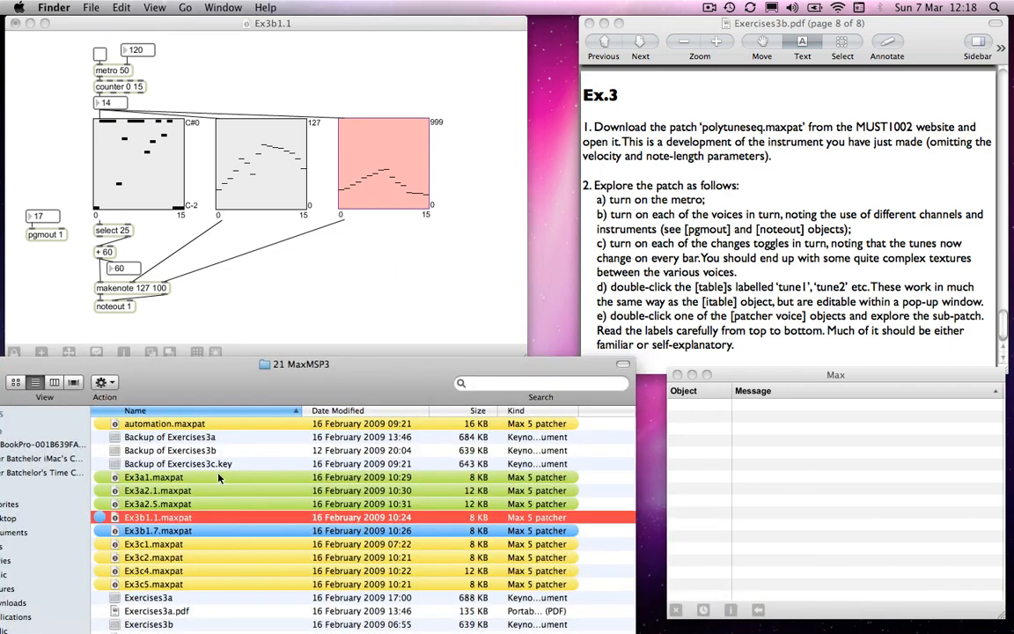
- Enlarge the Finder file list and open polytuneseq.maxpat
{"action": "left_click_drag", "start_coordinate": [295, 363], "coordinate": [310, 158]}
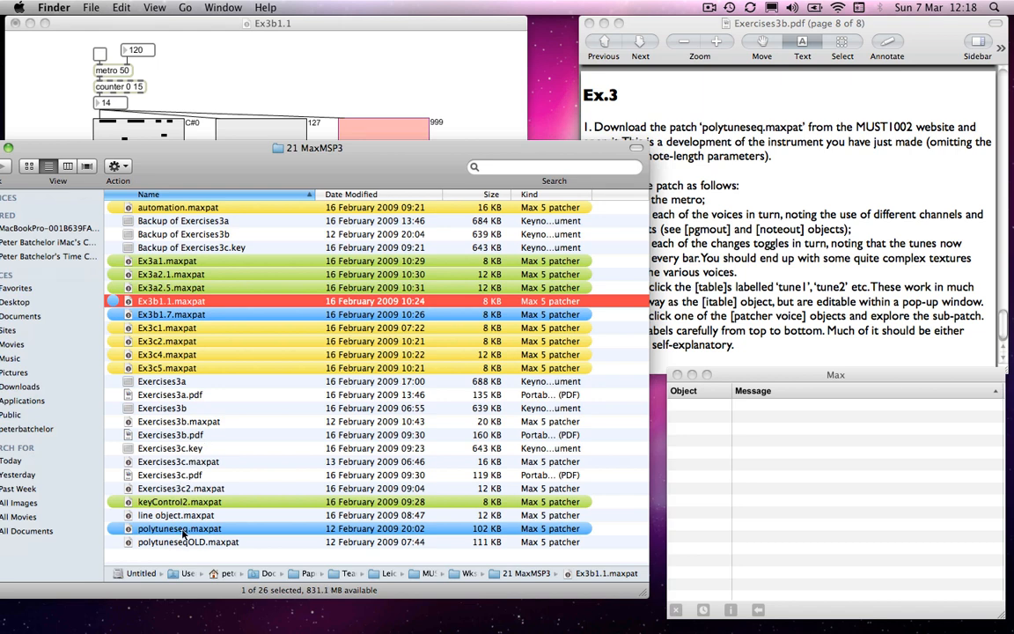
{"action": "double_click", "coordinate": [179, 529]}
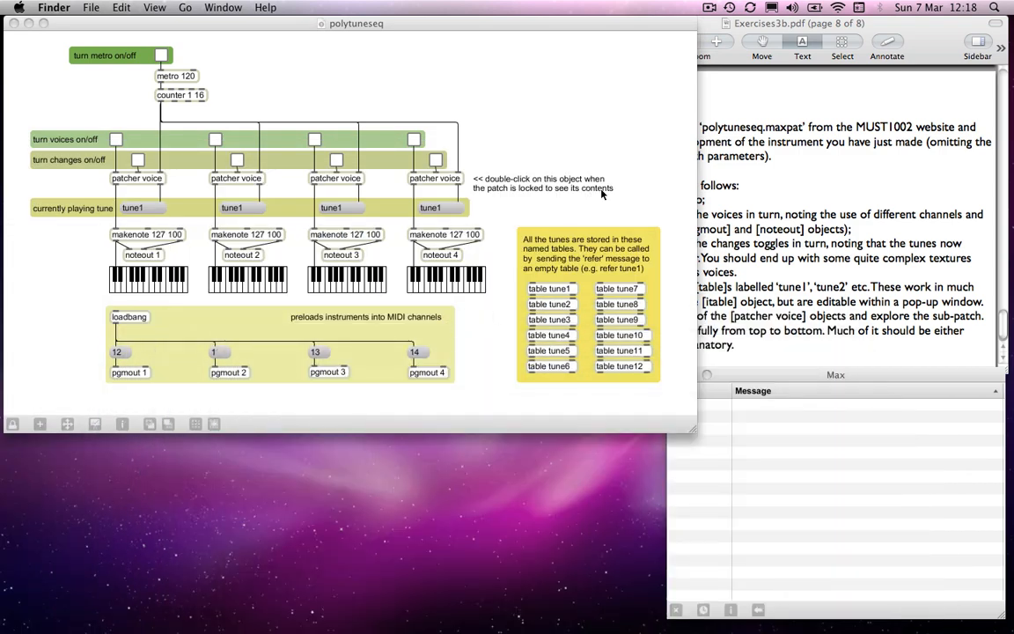
{"action": "mouse_move", "coordinate": [627, 174]}
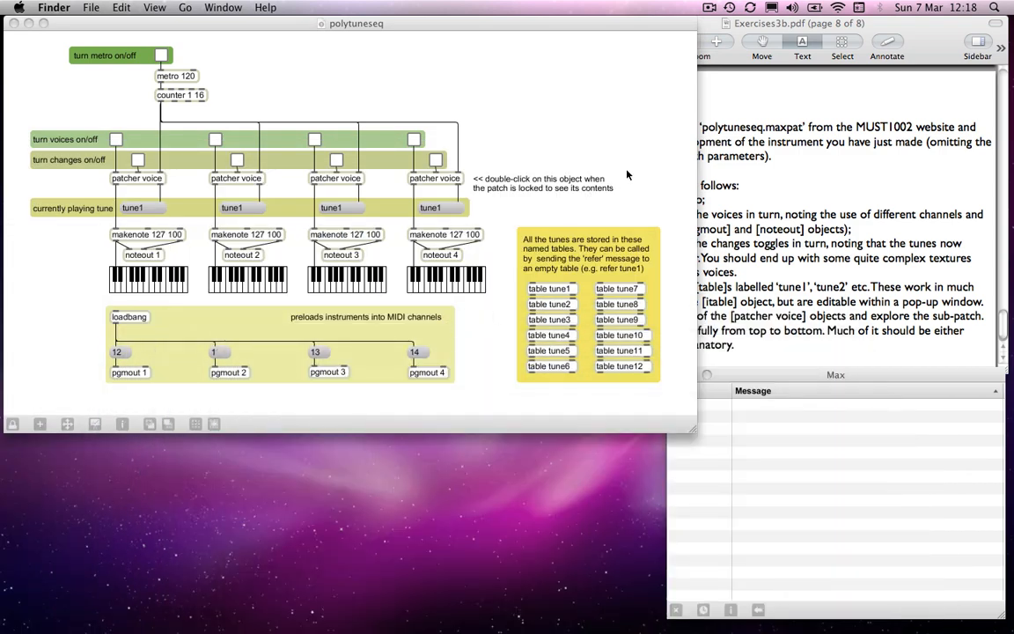